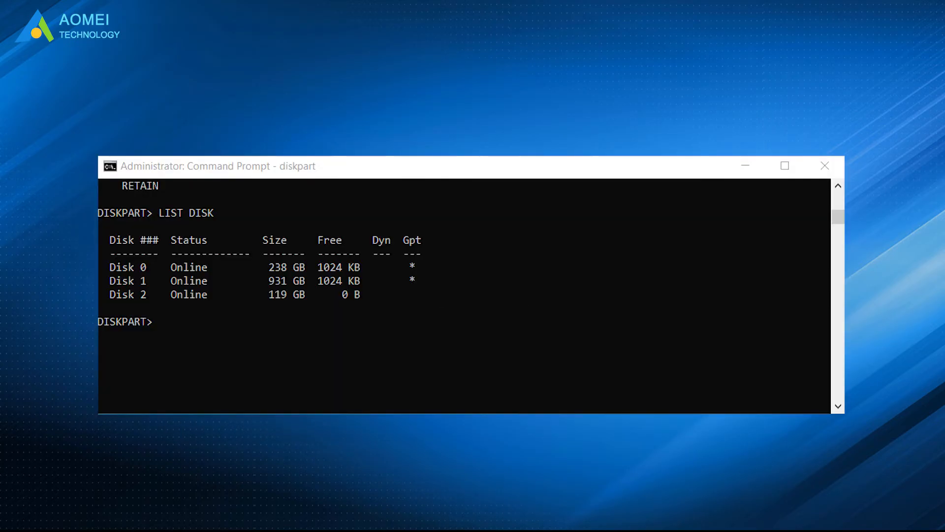
Close the DiskPart command window so the desktop with AOMEI shortcuts shows
click(824, 165)
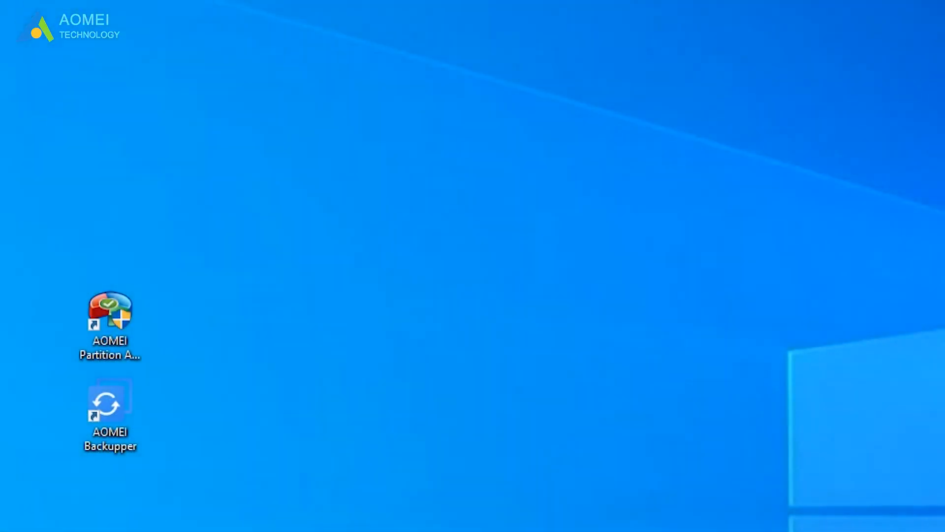
Launch a fresh DiskPart window by running 'diskpart' from the Run dialog
key(Win+r)
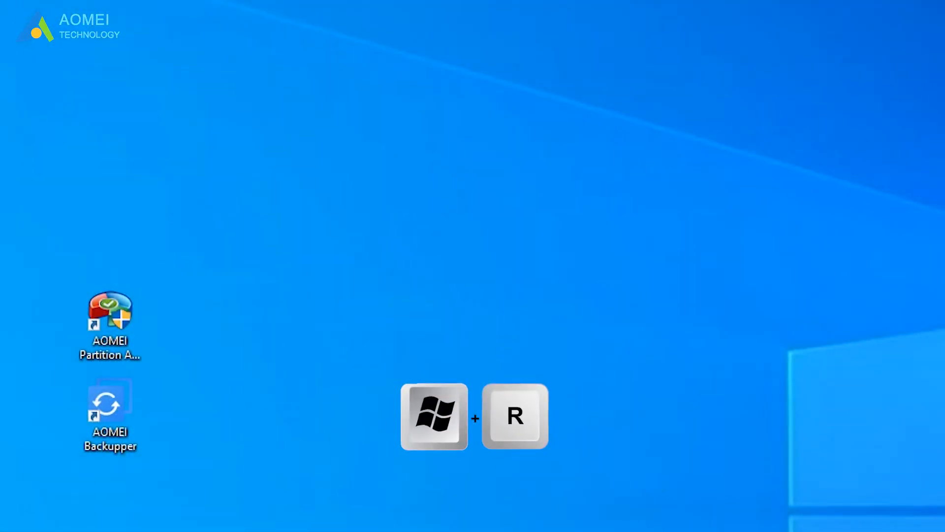
key(Win+r)
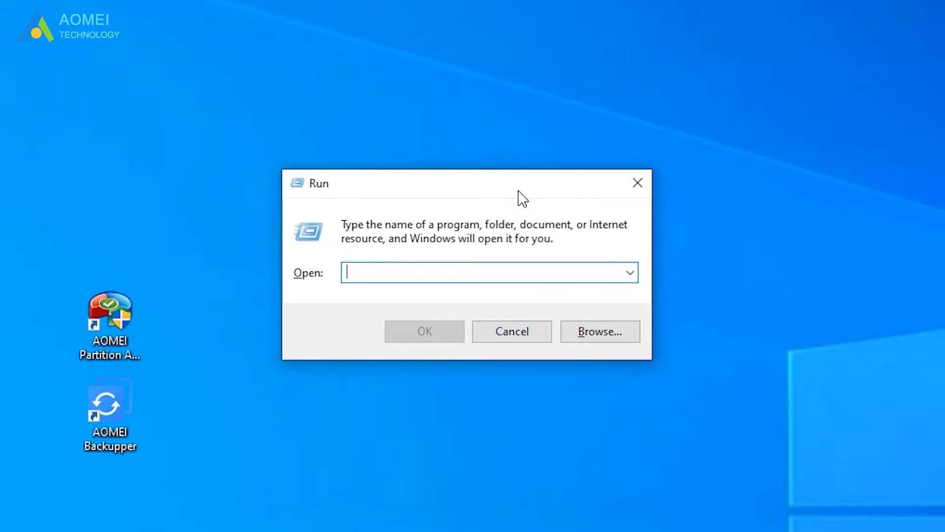
text(diskpart)
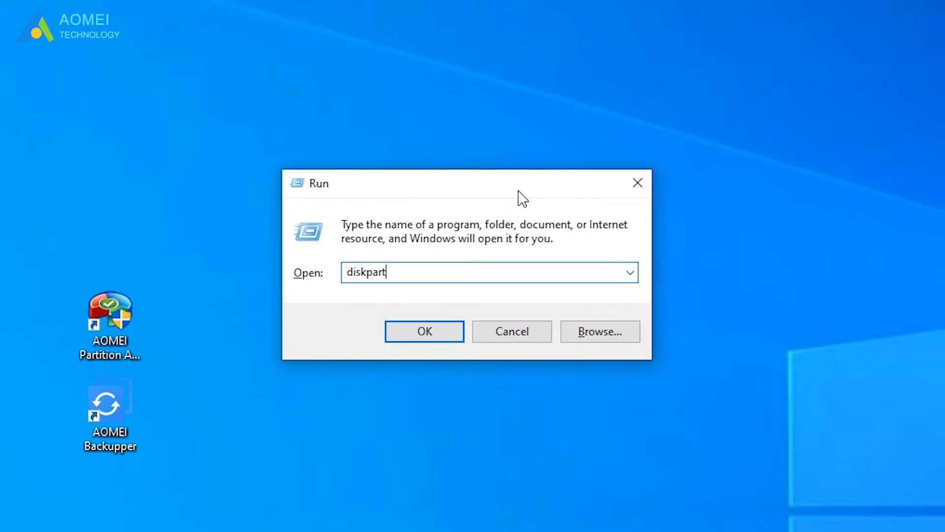
click(423, 331)
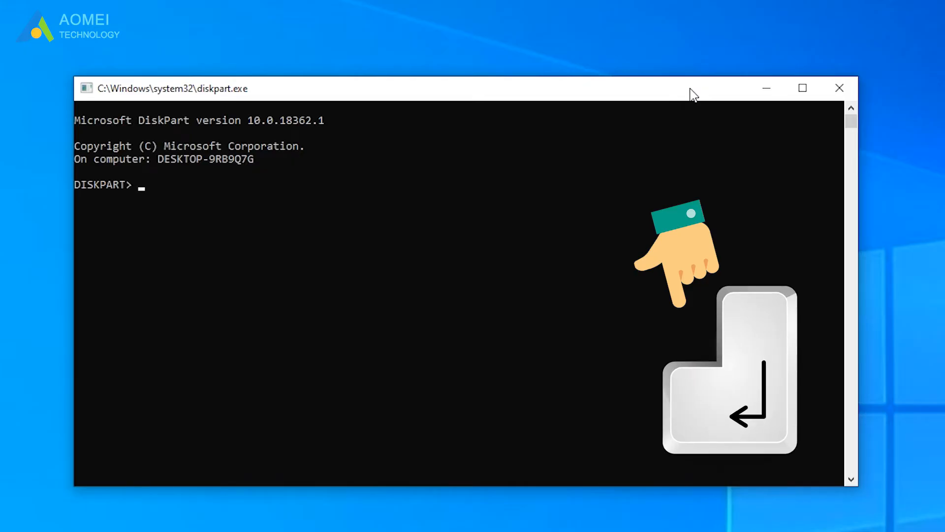
Run 'list disk' to show Disks 0–3 with their sizes and free space
text(list disk)
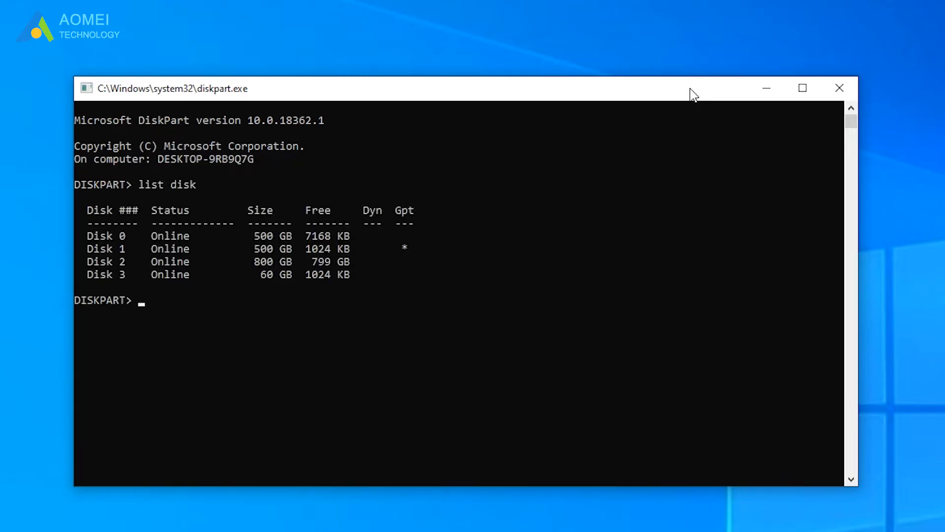
mouse_move(132, 262)
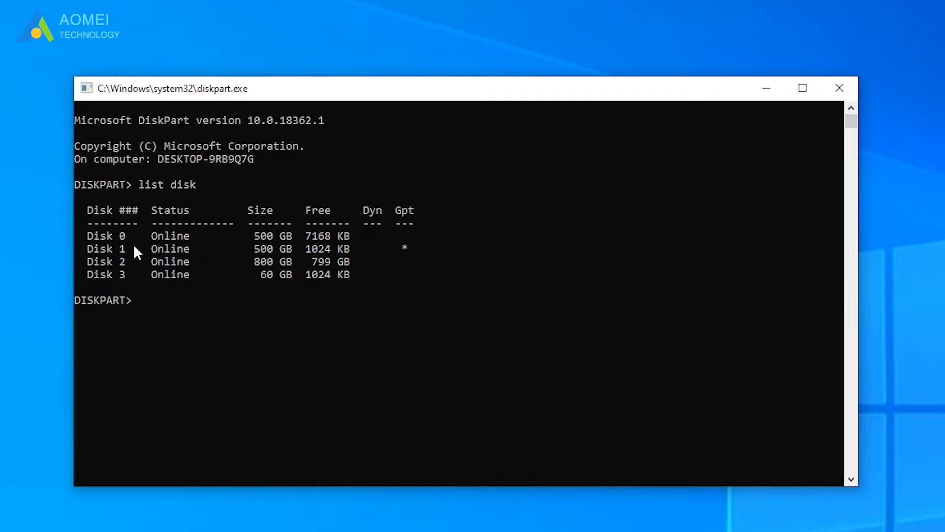
mouse_move(233, 265)
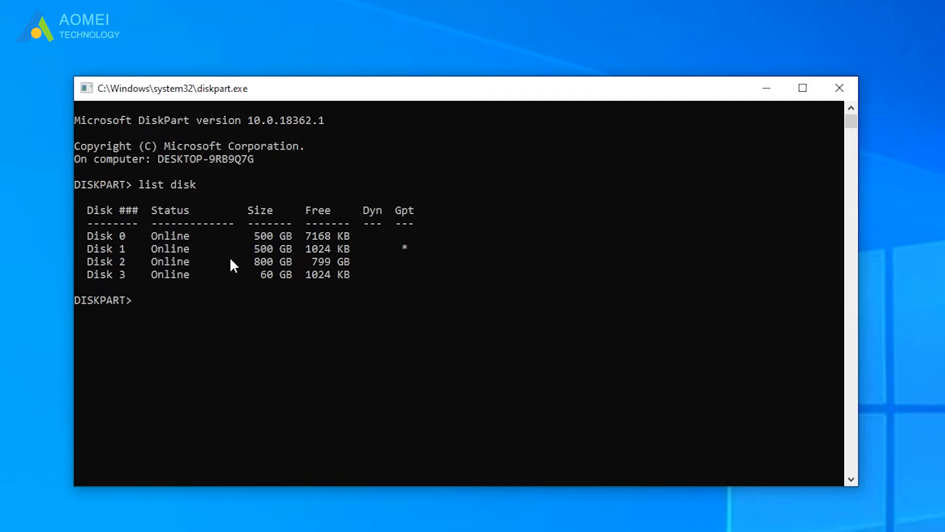
mouse_move(389, 252)
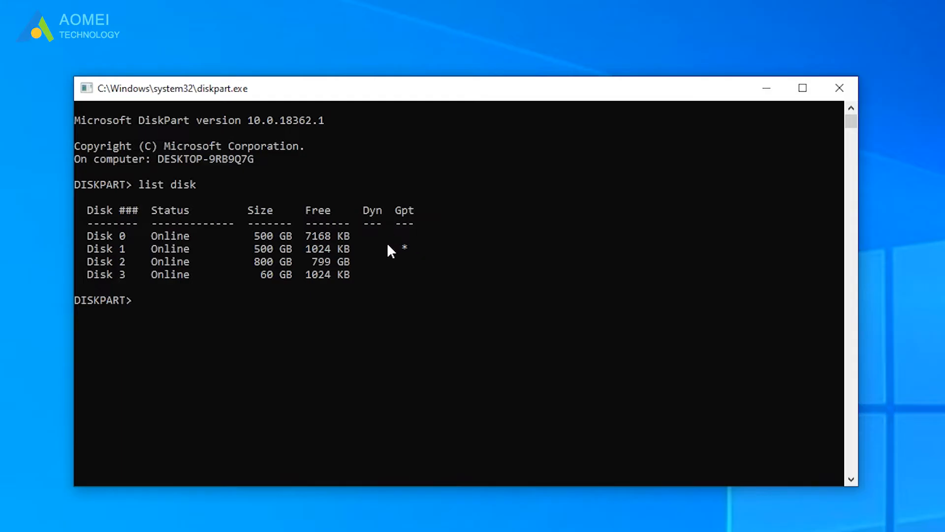
mouse_move(398, 211)
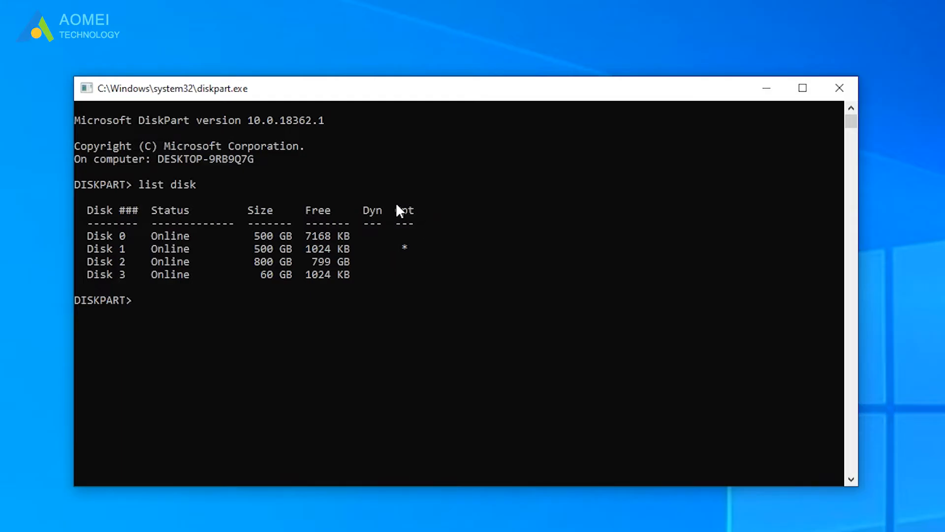
mouse_move(439, 263)
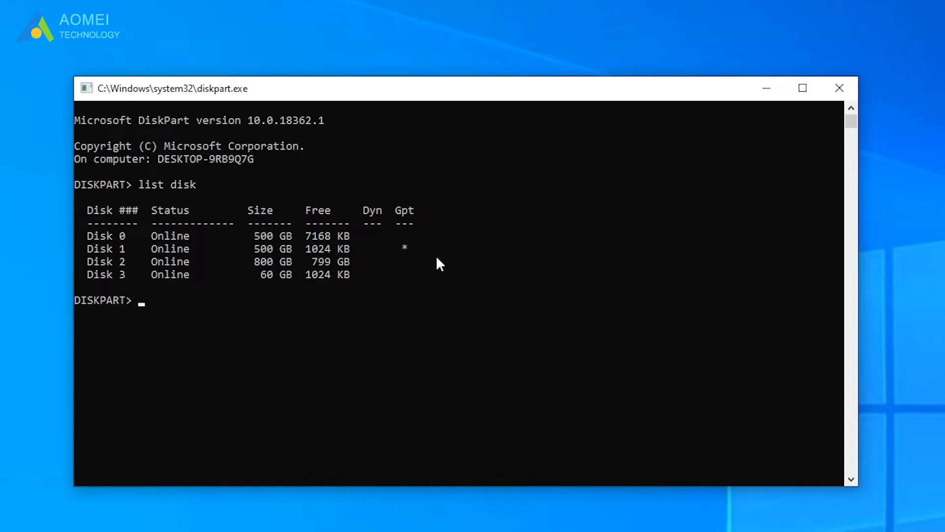
Run 'list volume' to show volumes 0–5 with letters, labels, file systems and sizes
text(list volume)
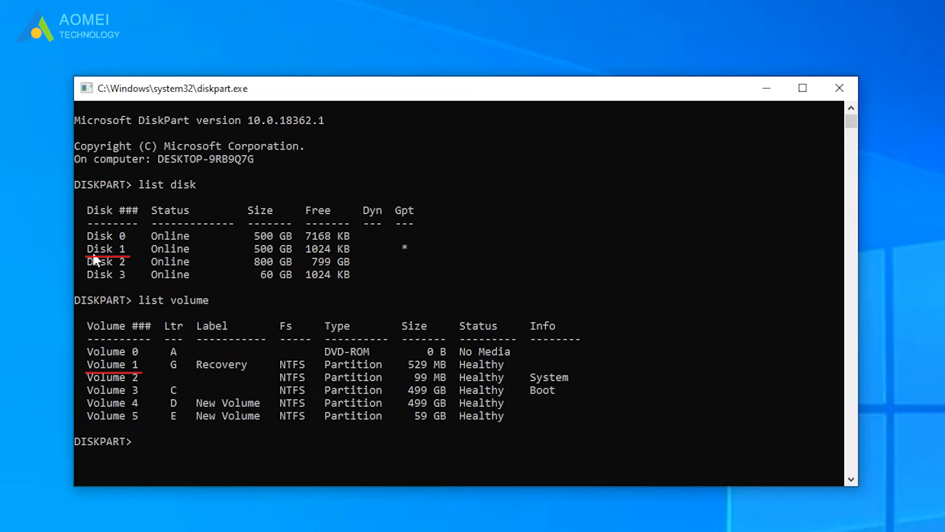
mouse_move(83, 373)
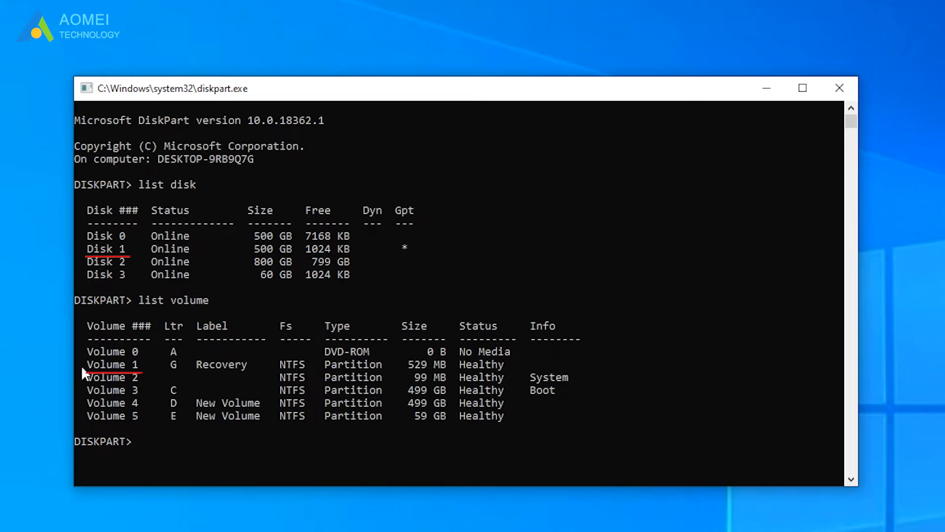
Select Disk 1, then select Volume 1, the 529 MB Recovery volume
text(s)
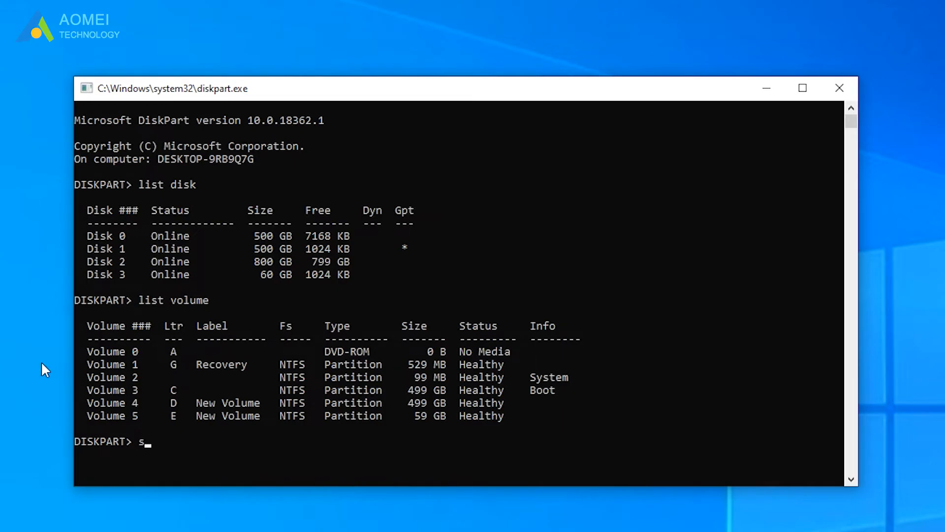
text(elect disk 1)
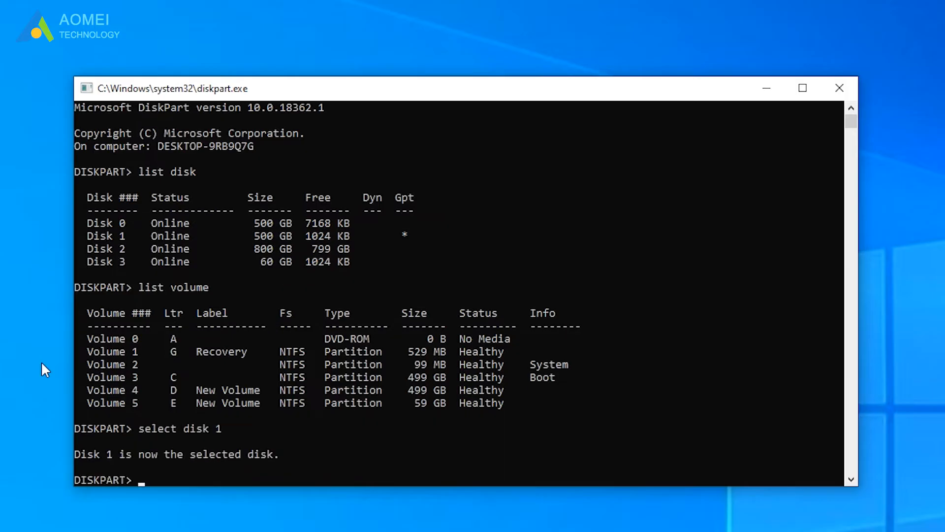
text(se)
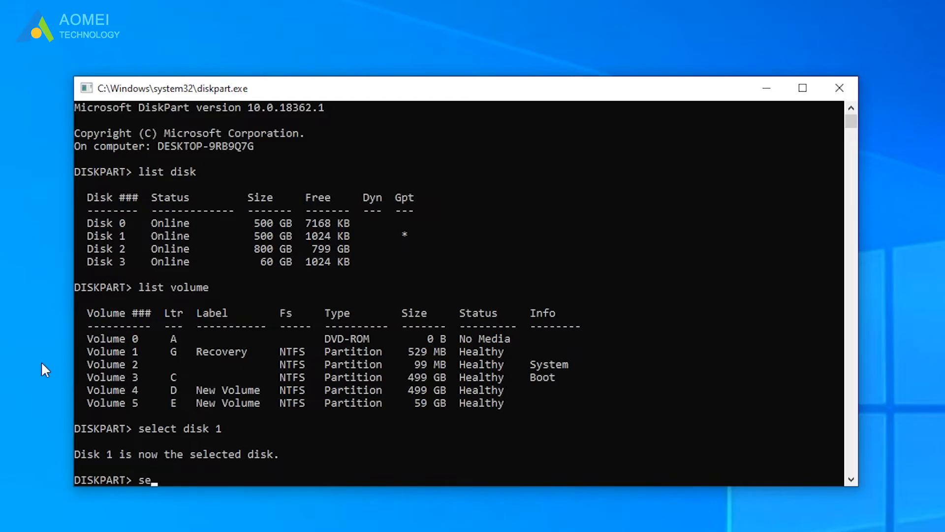
text(lect vo)
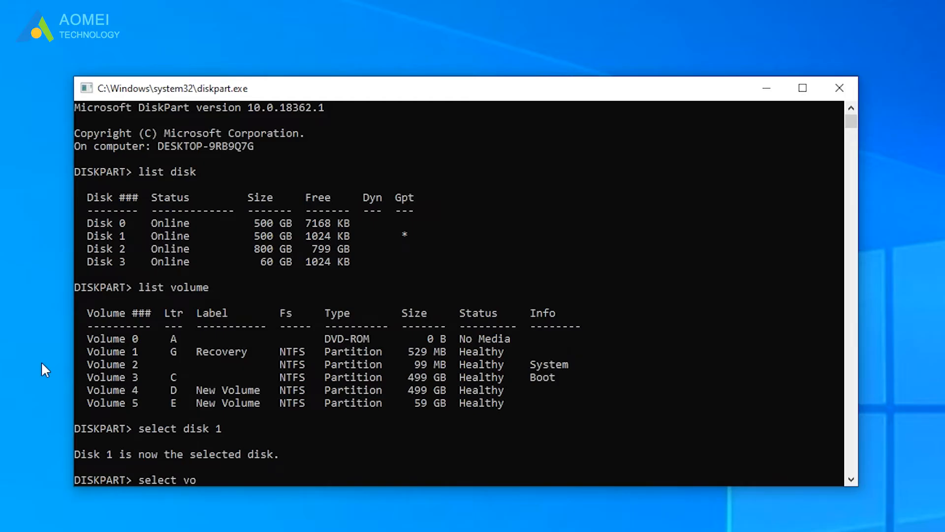
text(lume 1)
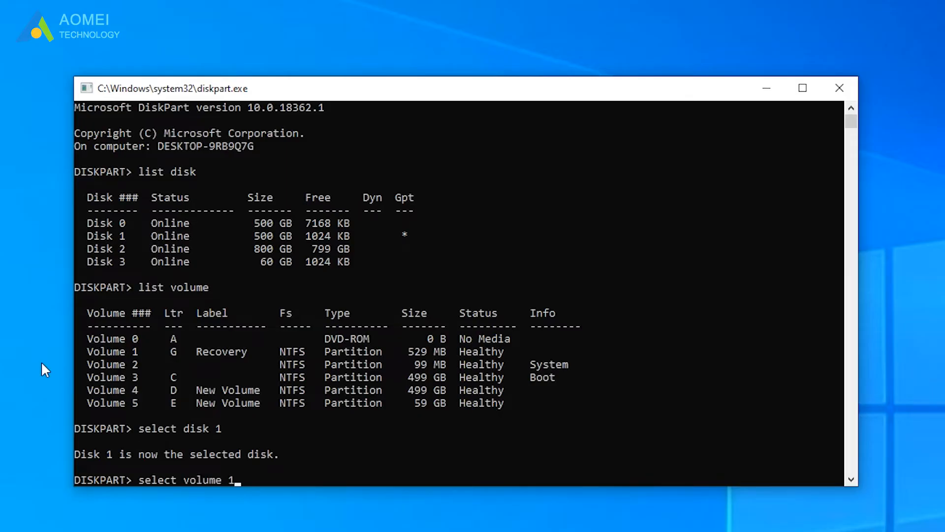
key(Return)
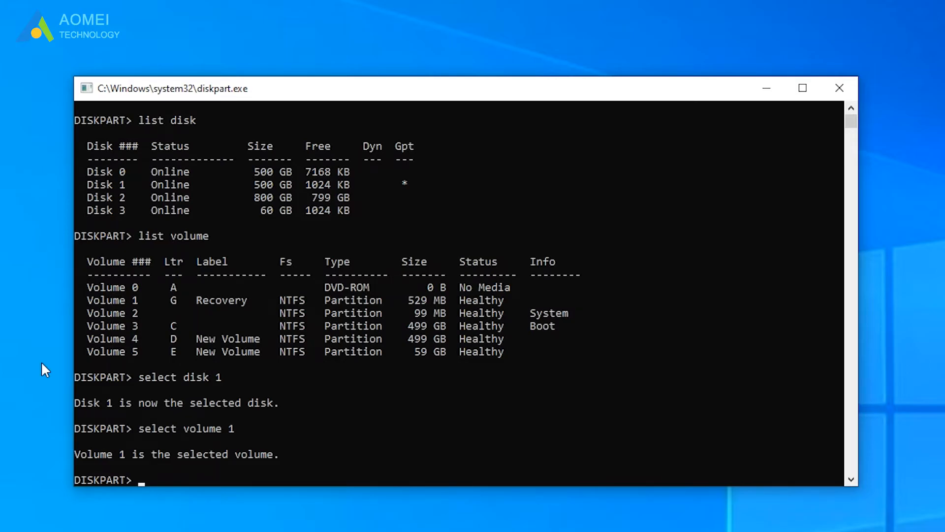
text(h)
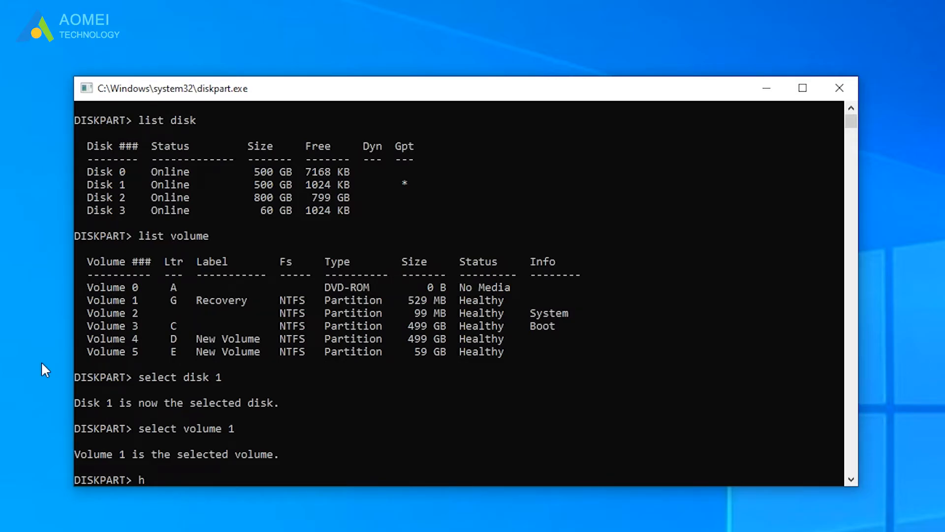
Run 'help' and scroll through the command list from ACTIVE to UNIQUEID
key(Return)
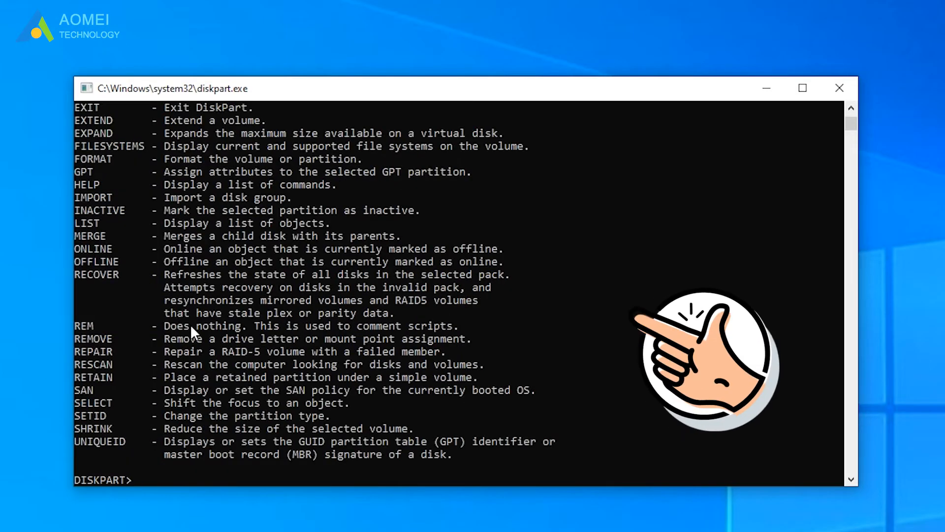
scroll(up, 3)
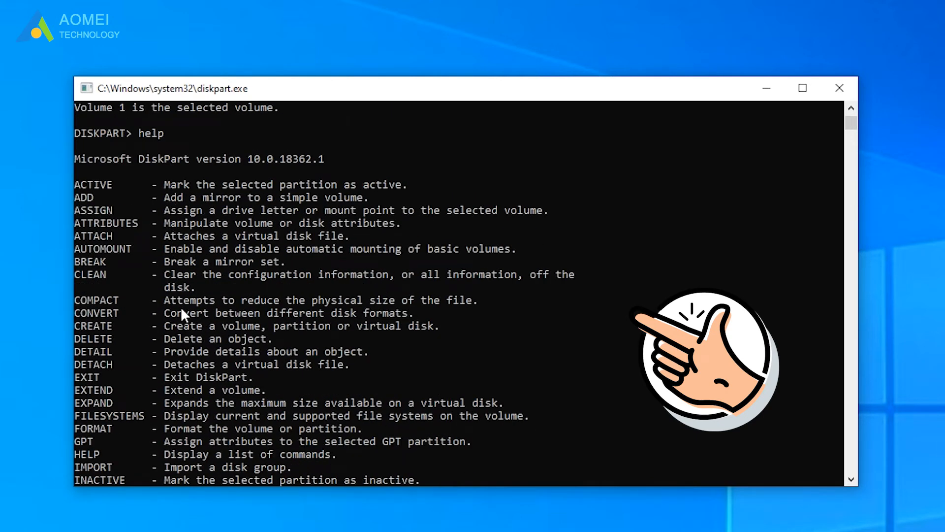
mouse_move(693, 355)
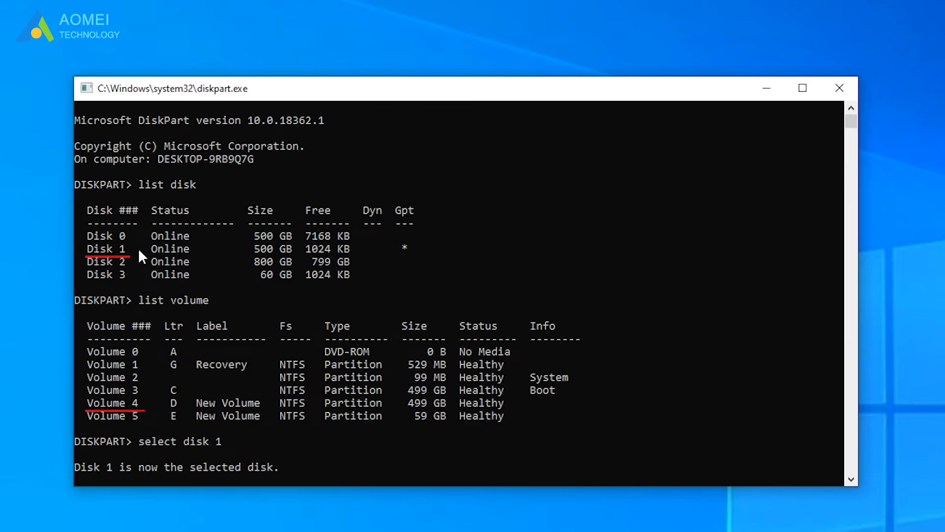
mouse_move(148, 416)
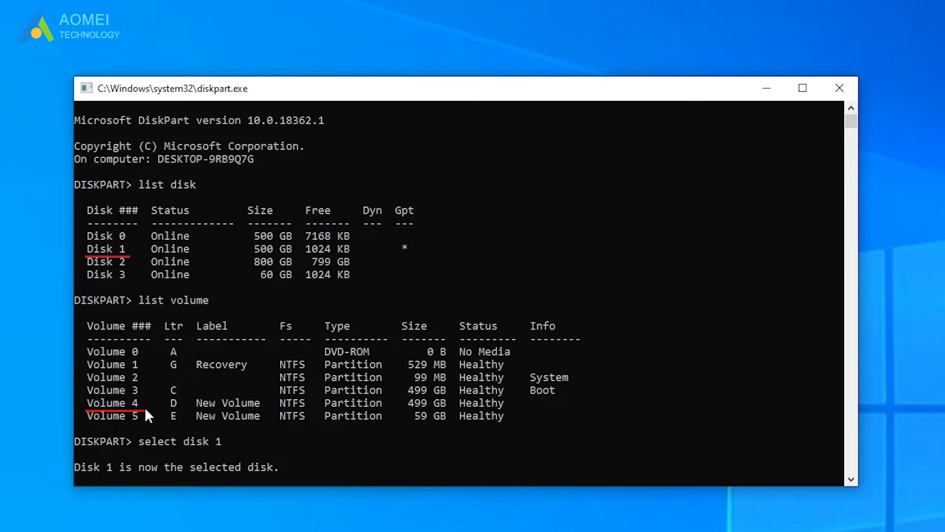
mouse_move(247, 408)
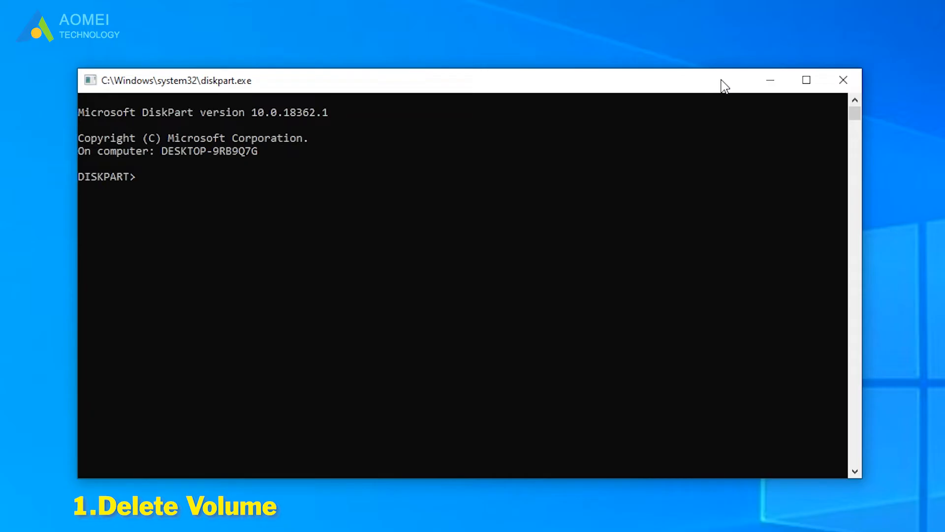
List volumes, select Volume 4 (D, New Volume) and delete it
text(list volume)
text(sele)
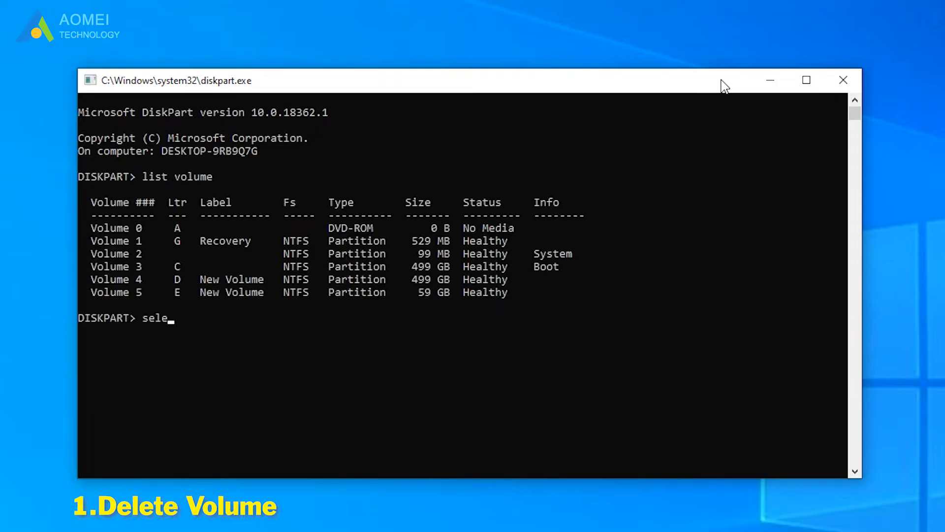
text(ct vol)
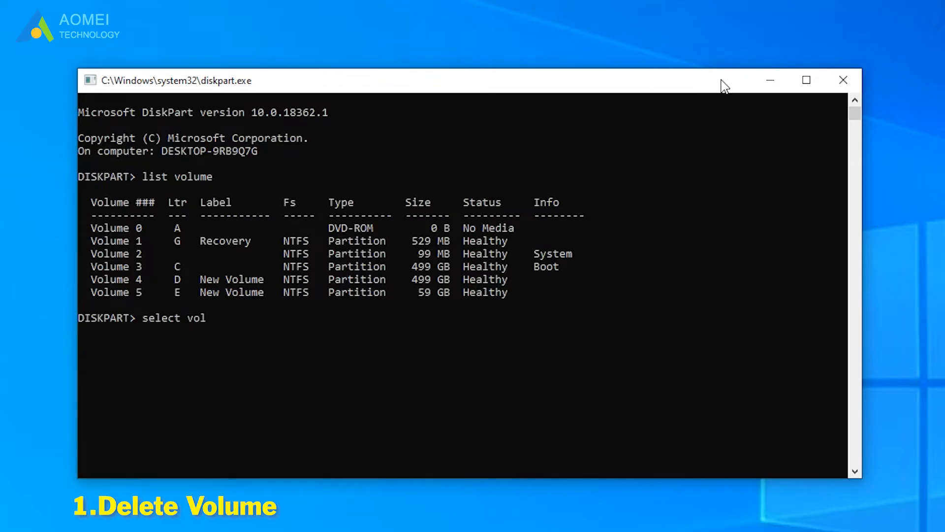
text(ume 4)
text(delete)
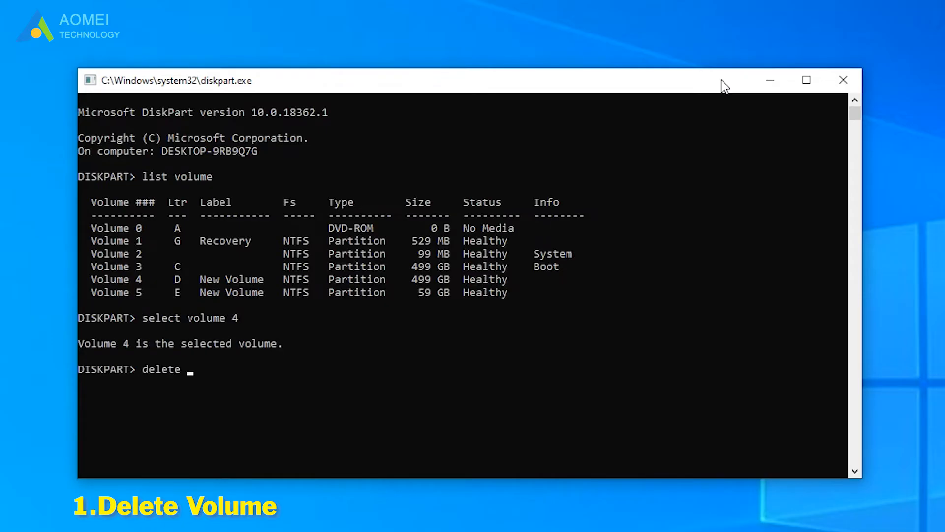
text(volume)
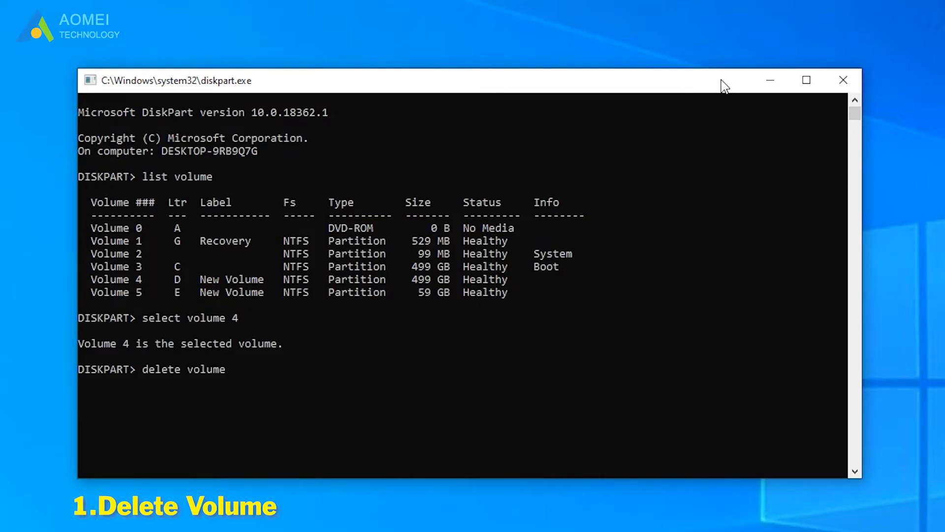
key(Return)
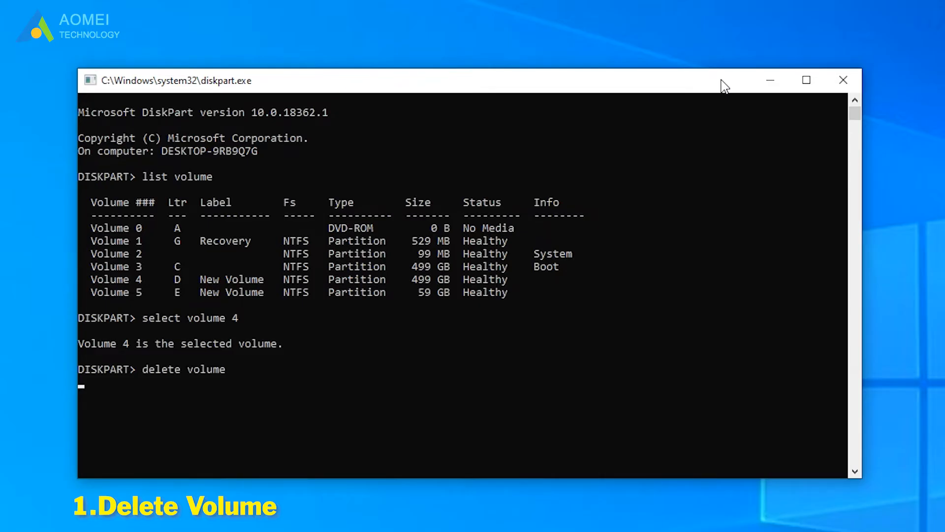
key(Return)
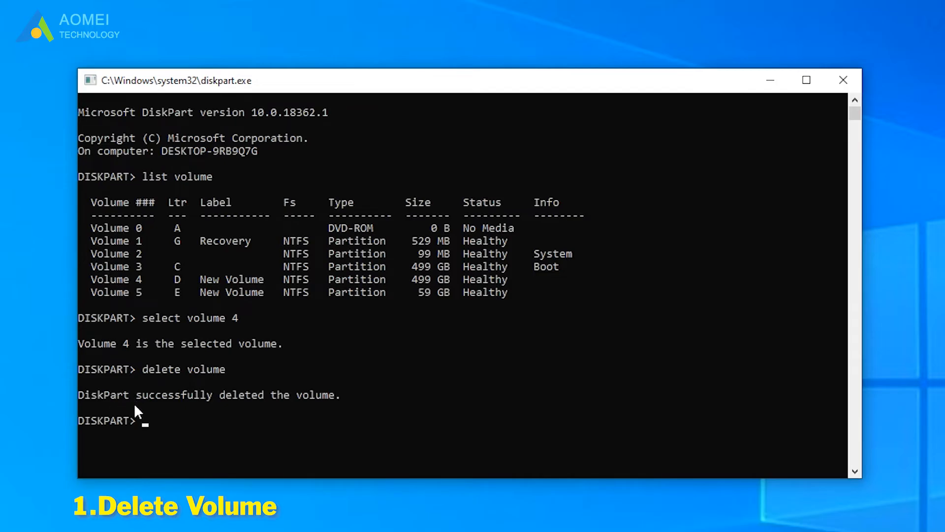
mouse_move(347, 408)
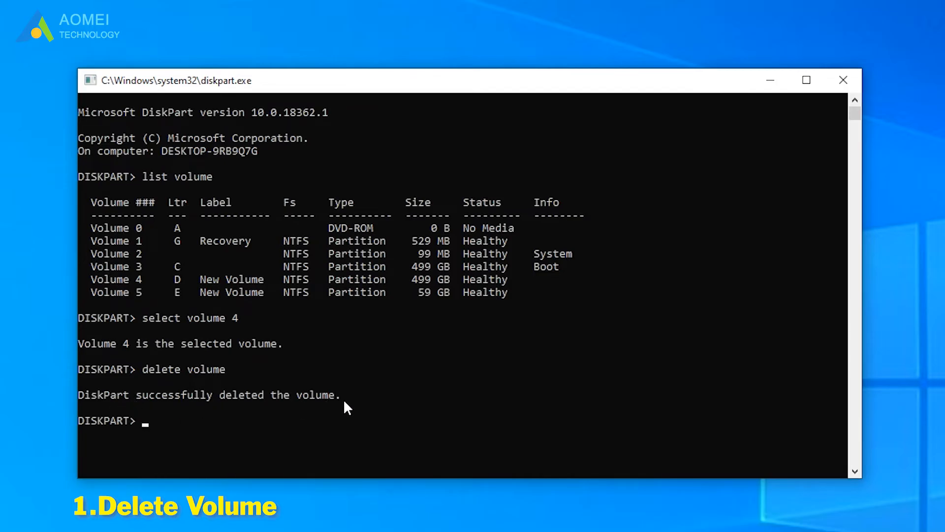
mouse_move(455, 413)
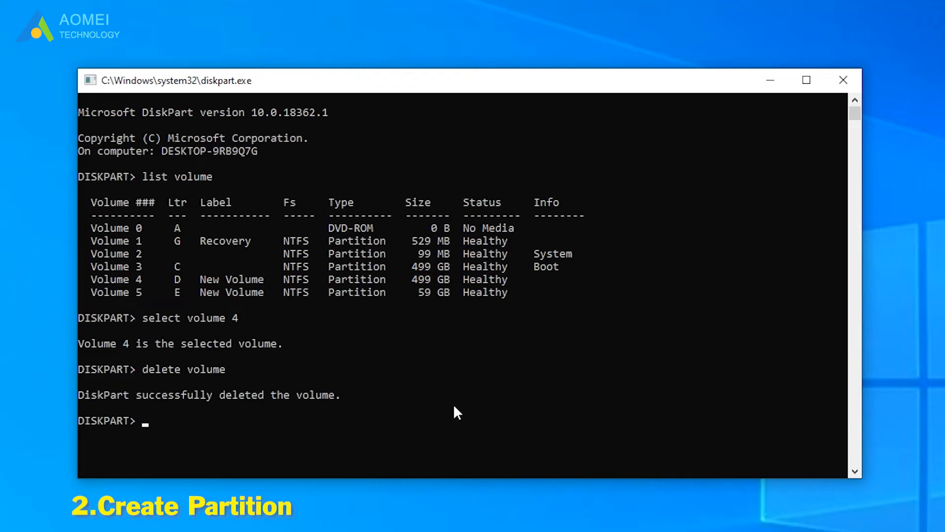
Create a primary partition with 'create partition primary size=102400'
text(crea)
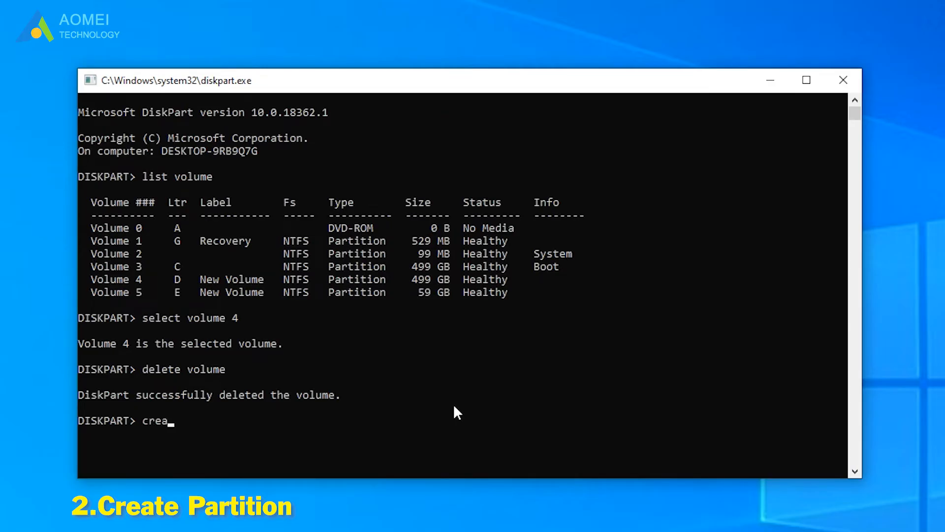
text(te partition)
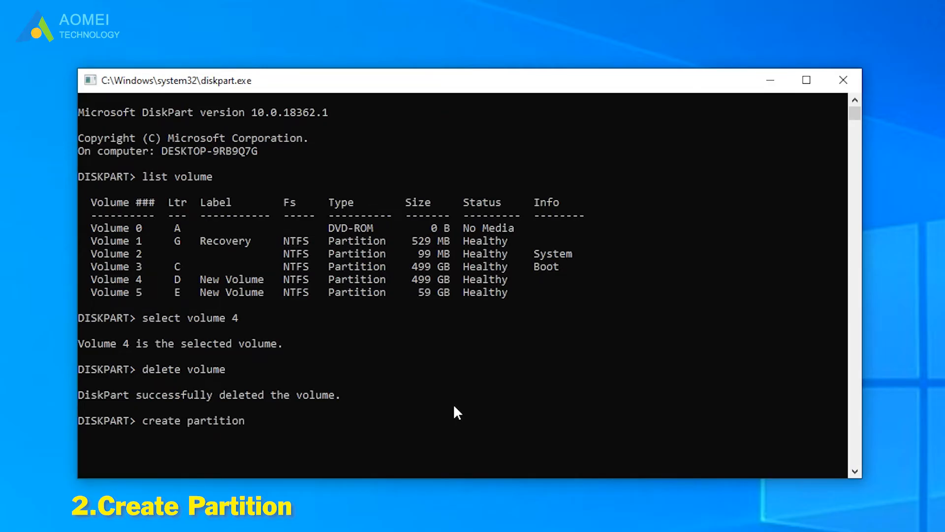
text(primary size)
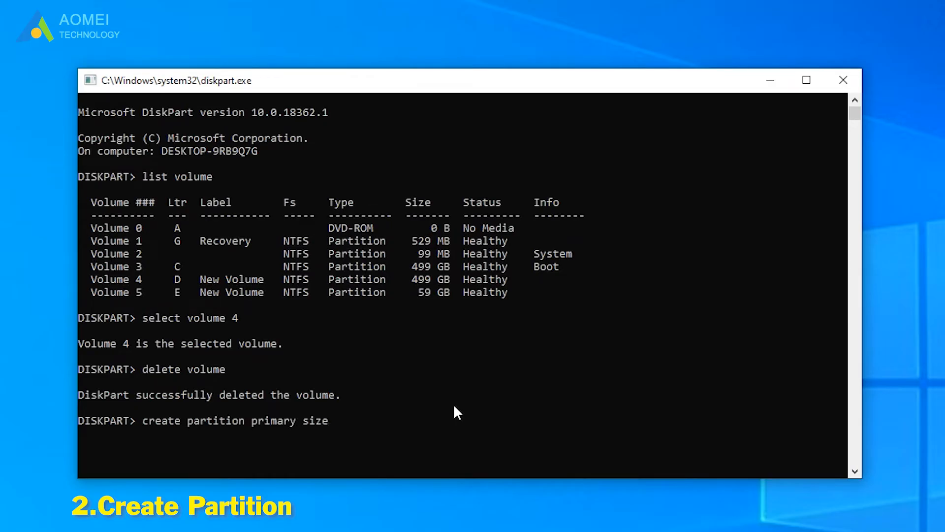
text(=)
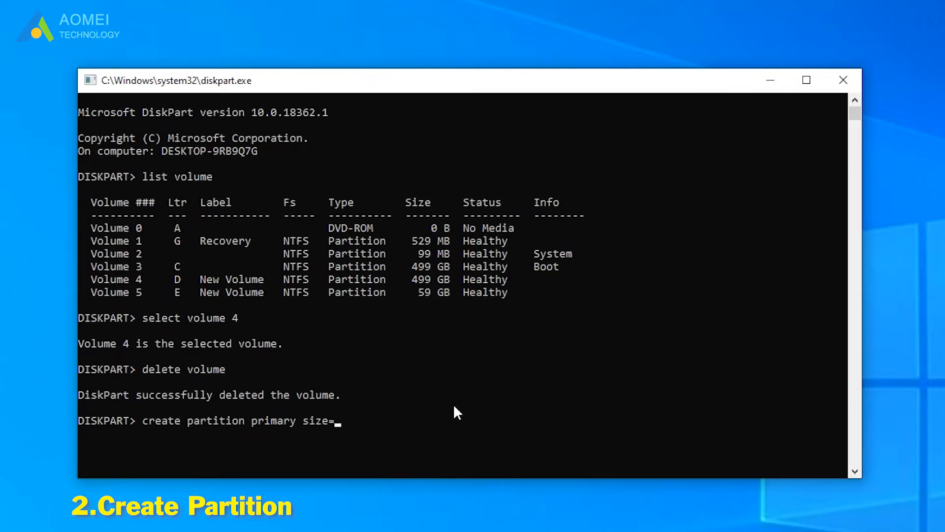
text(1024)
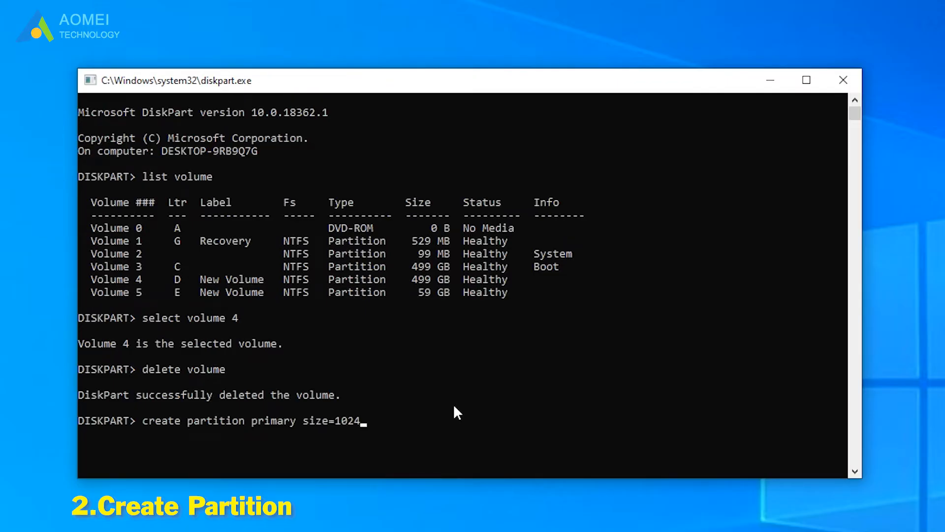
key(Return)
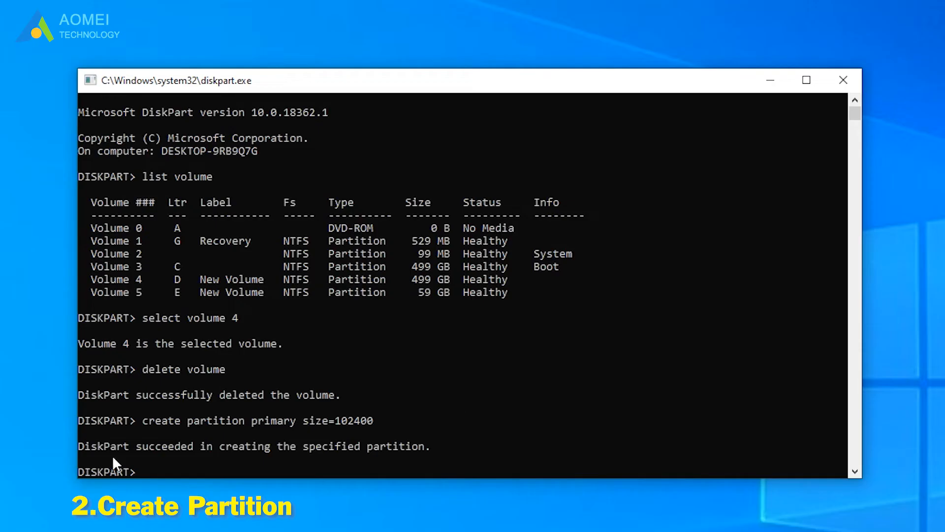
mouse_move(426, 459)
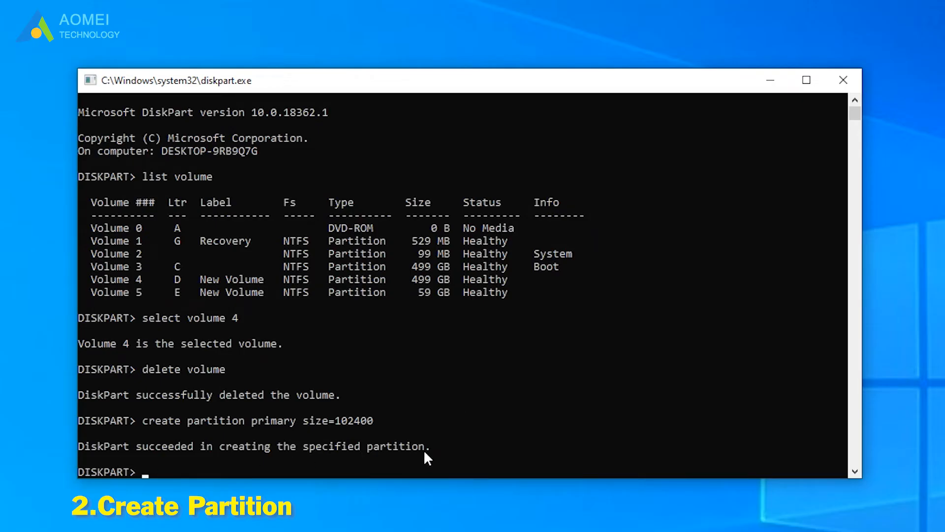
mouse_move(460, 458)
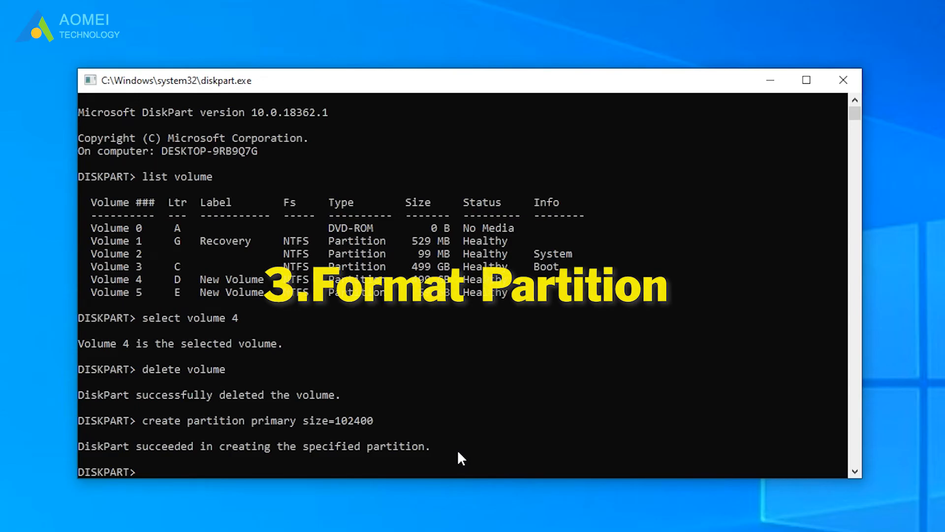
List volumes to confirm the 100 GB RAW volume 4, then quick-format it as NTFS
text(l)
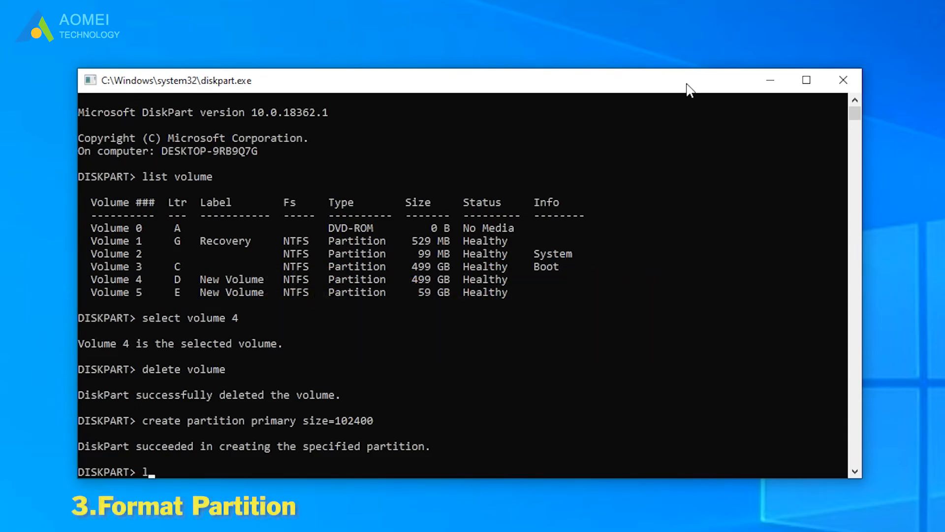
text(ist vol)
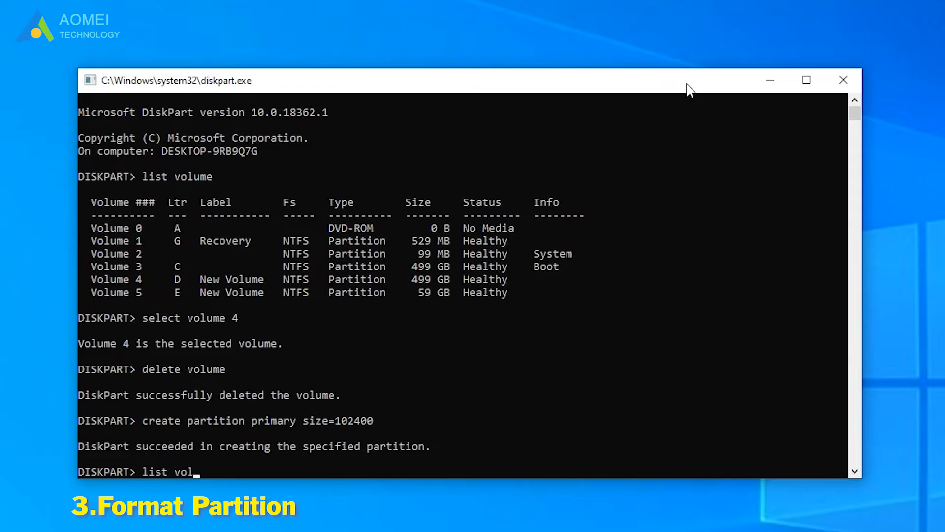
key(Return)
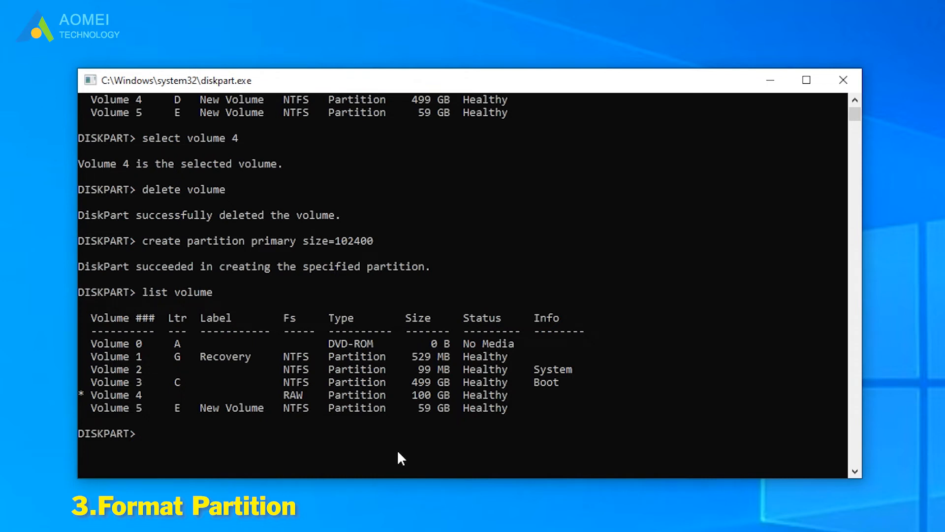
text(format)
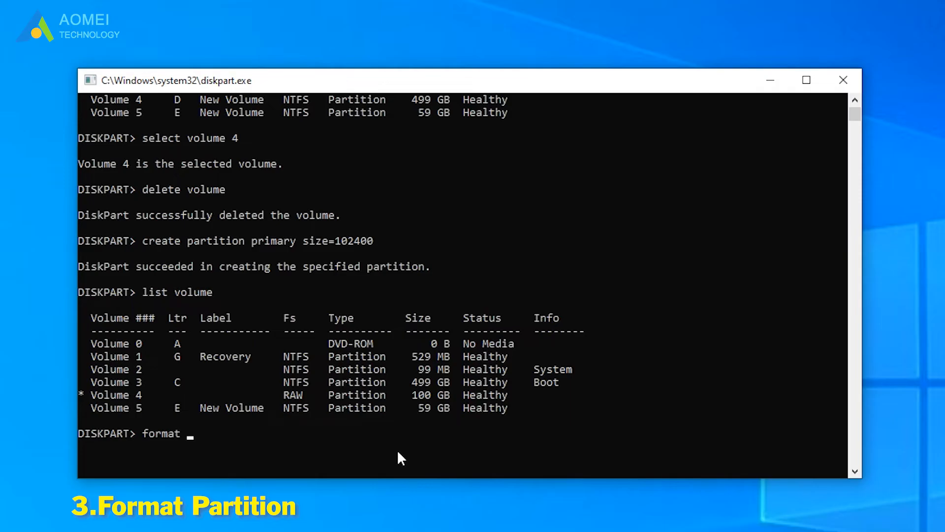
text(fs=ntfs quick)
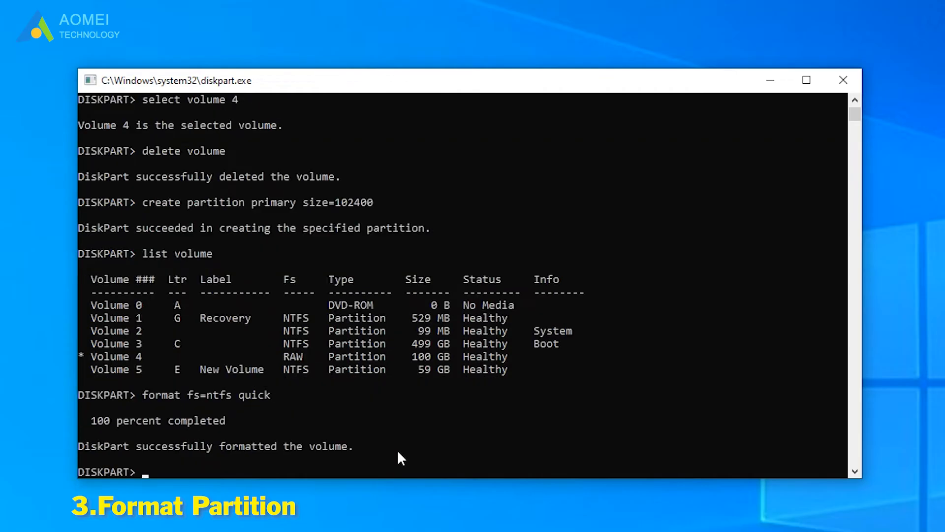
mouse_move(175, 456)
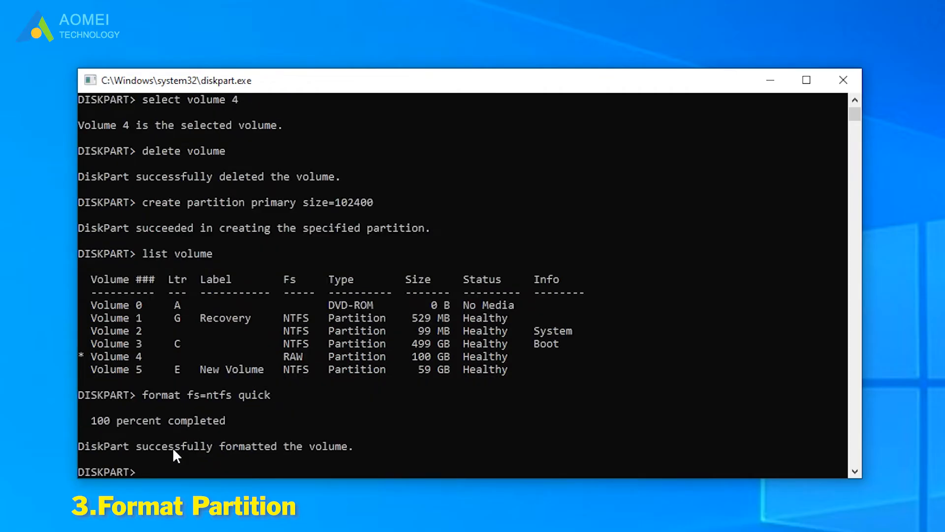
mouse_move(419, 465)
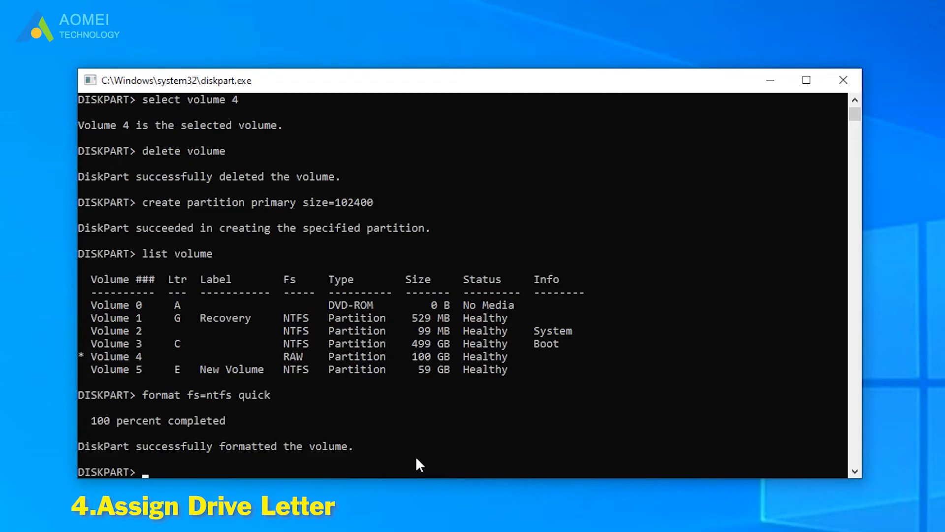
Assign drive letter D to volume 4 with 'assign letter=d'
text(assign l)
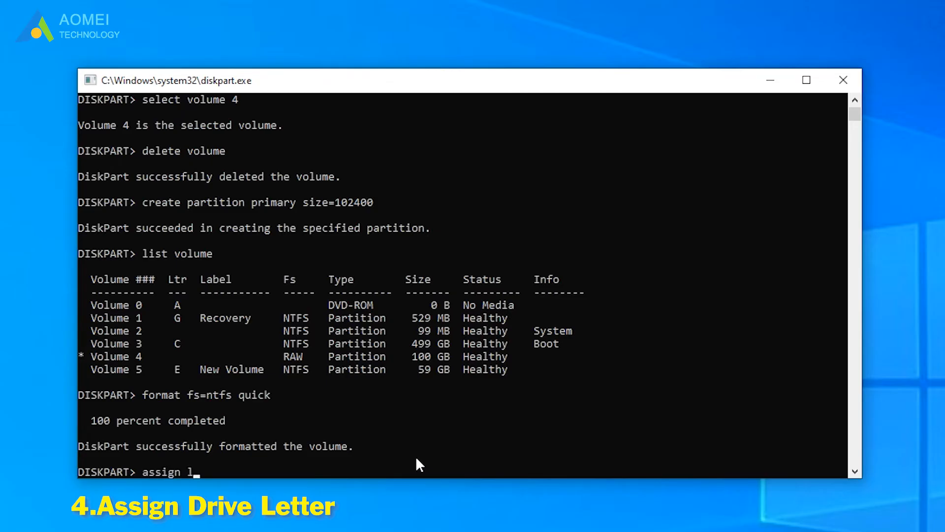
text(etter=d)
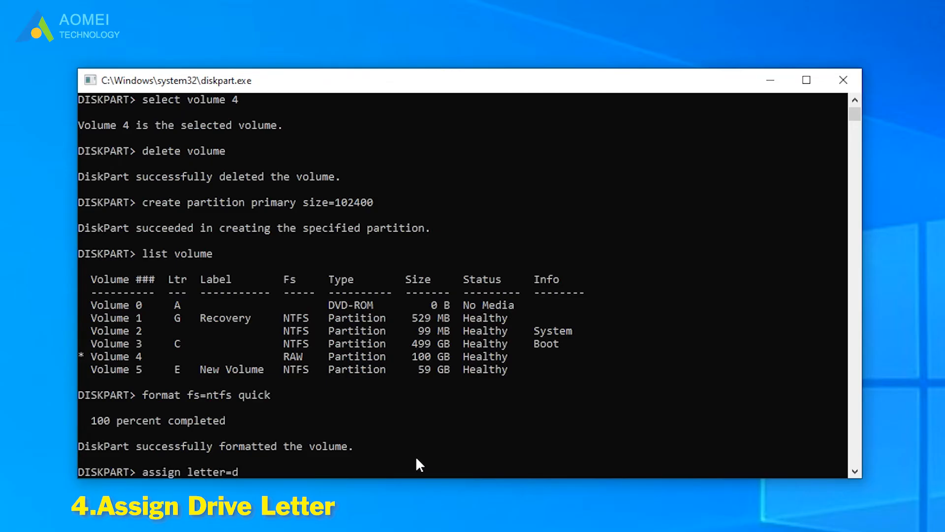
key(Return)
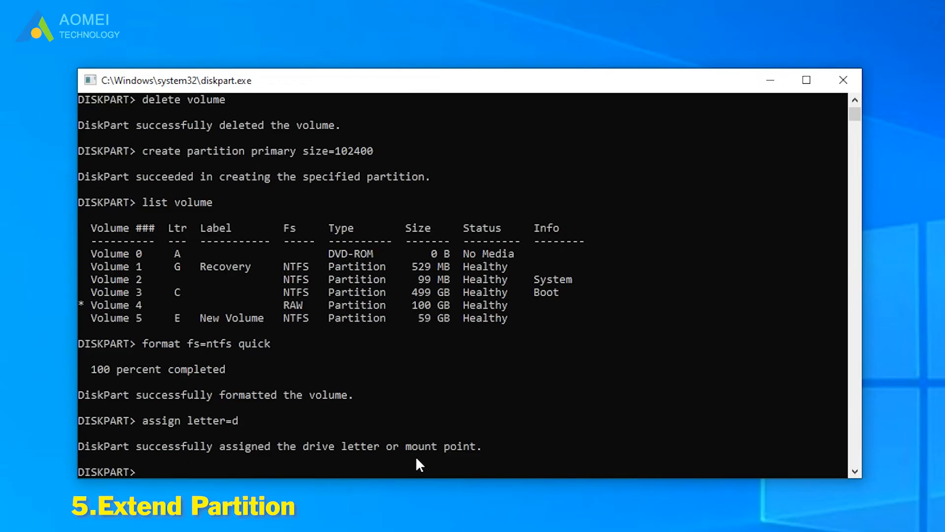
Extend volume 4 by 20480 MB with 'extend size=20480'
text(extend si)
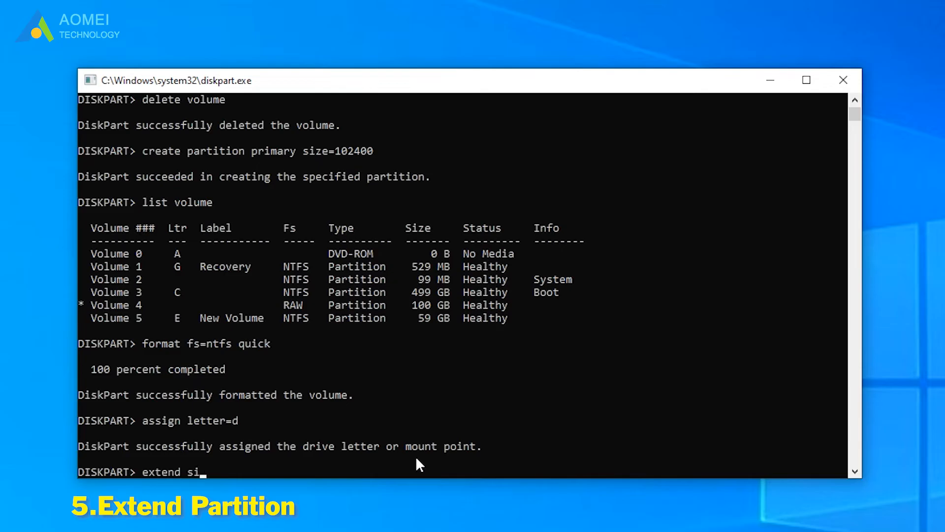
text(ze=2)
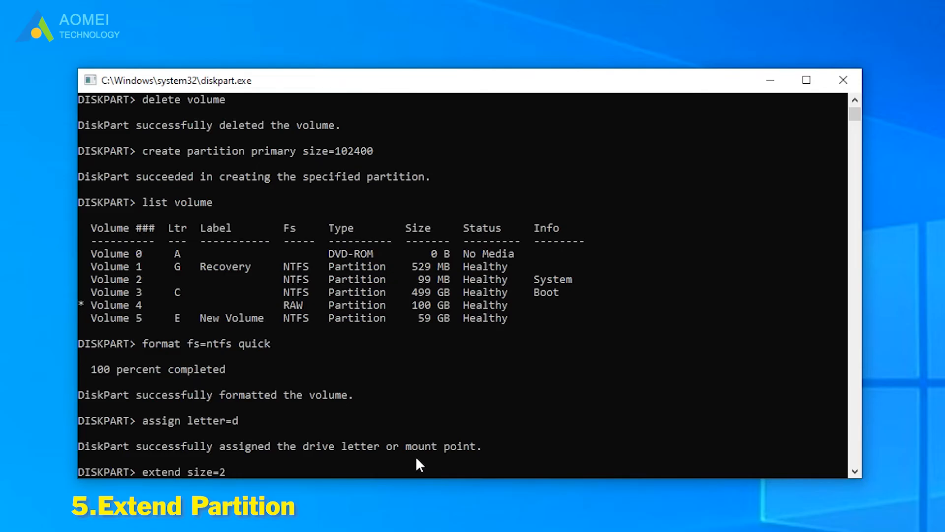
text(0480)
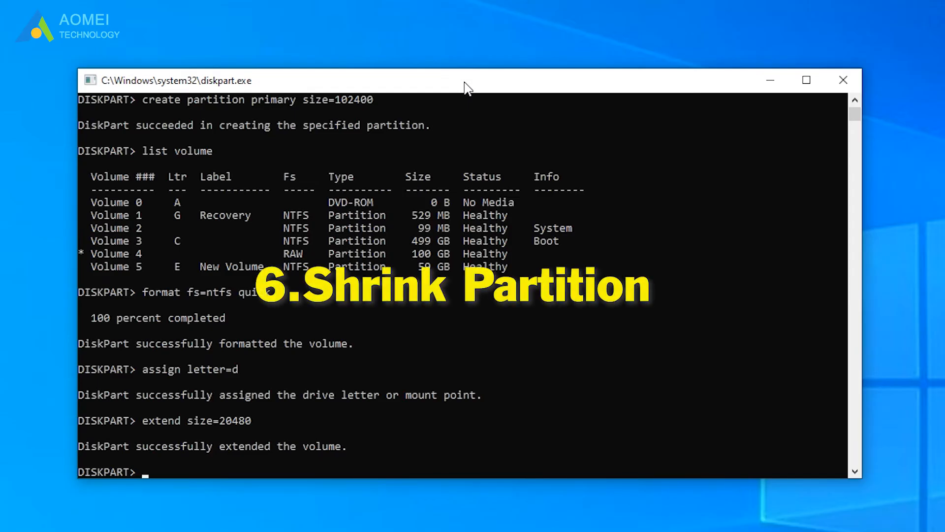
Shrink the D volume by 10240 MB using 'shrink desired=10240'
text(shrink)
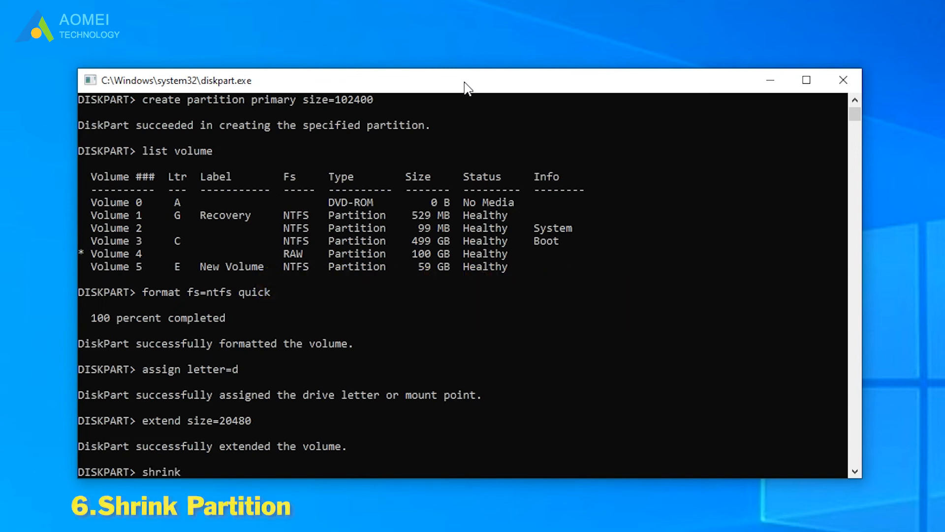
text(desired)
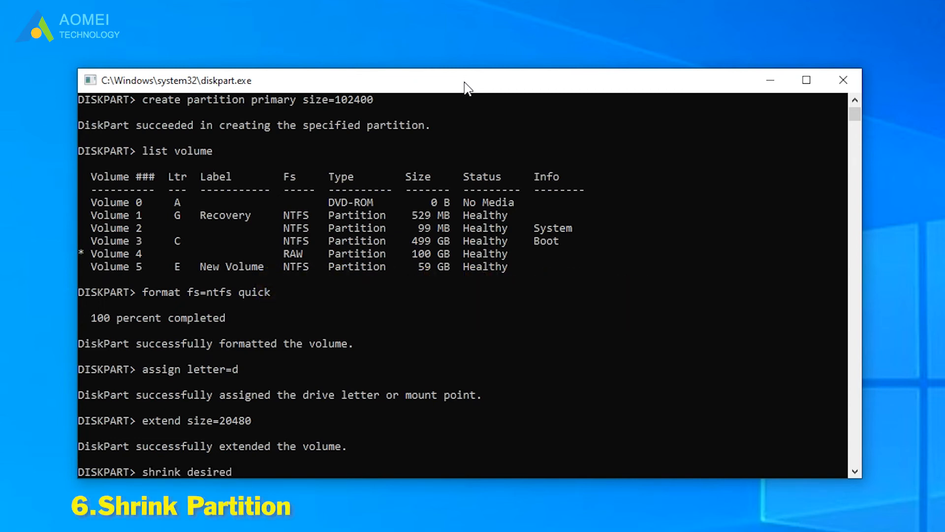
text(=10240)
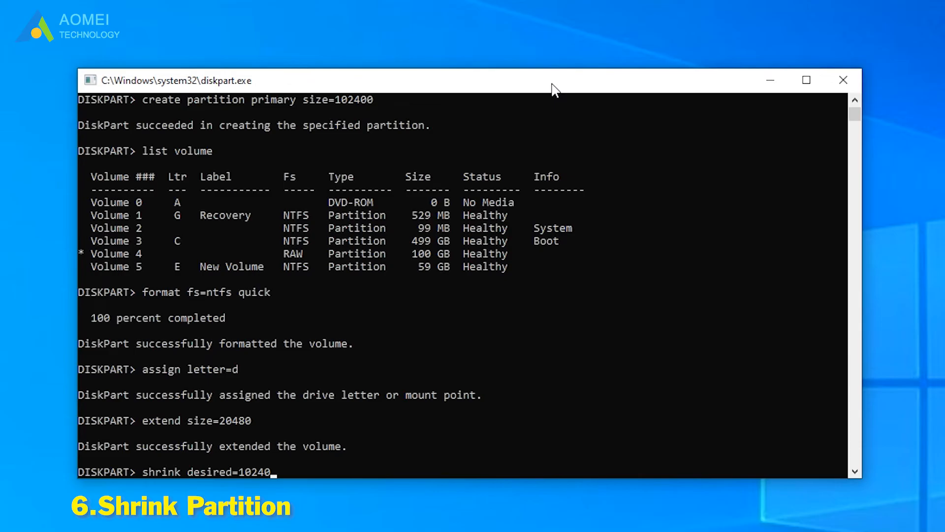
key(Return)
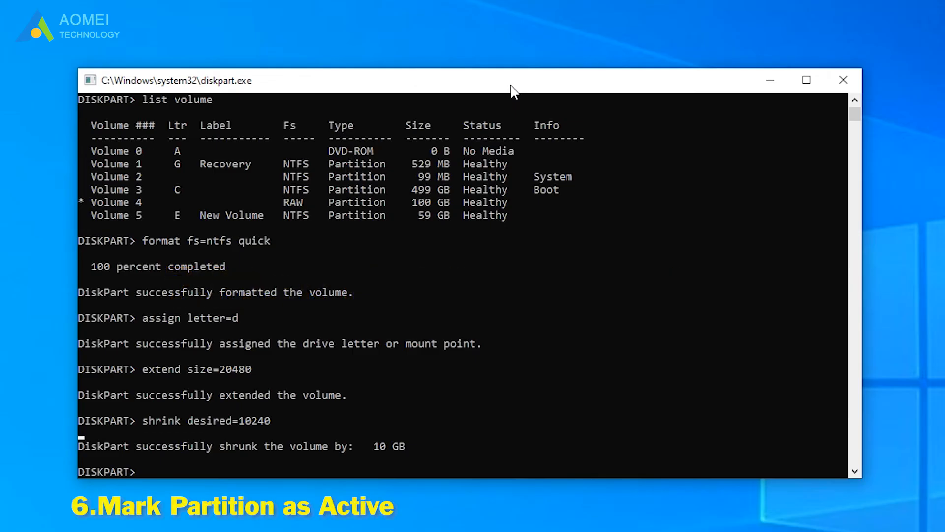
Mark the D partition as active with the 'active' command
text(ac)
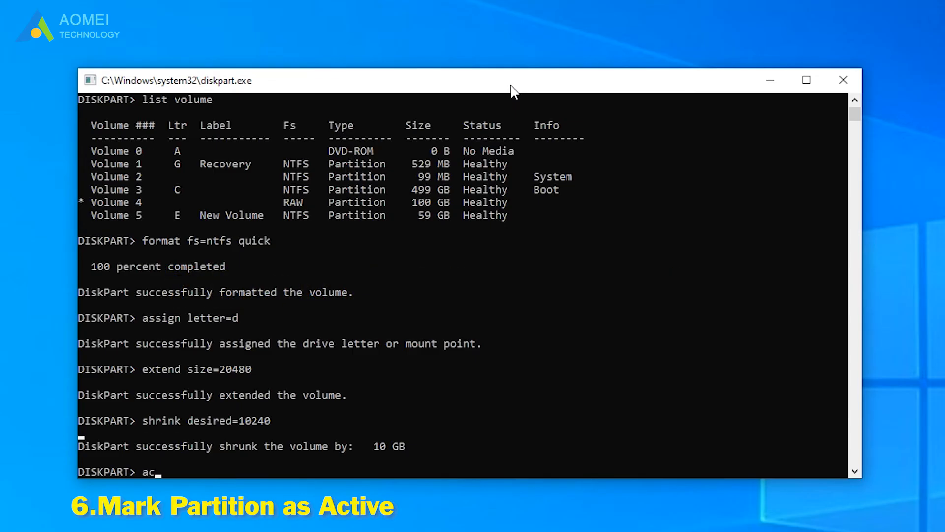
text(tive)
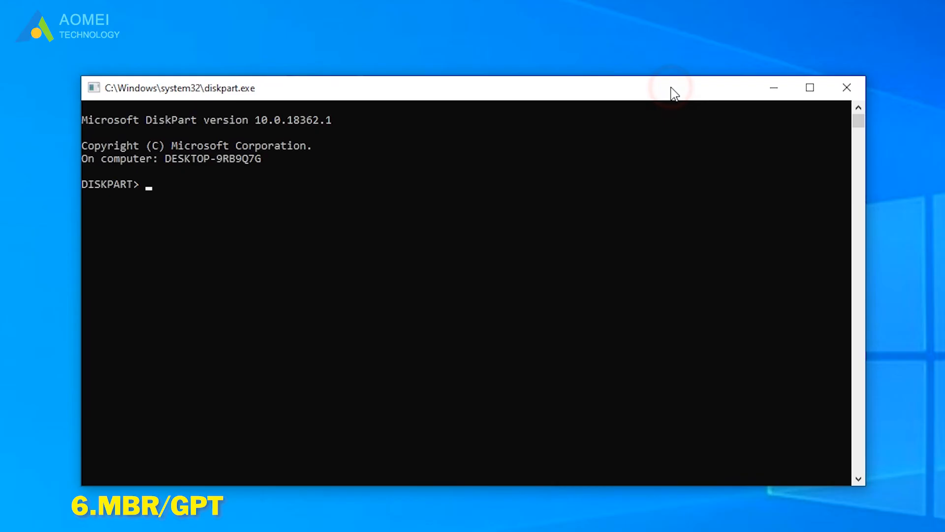
List disks, select and clean Disk 1, then convert it to GPT
text(lis)
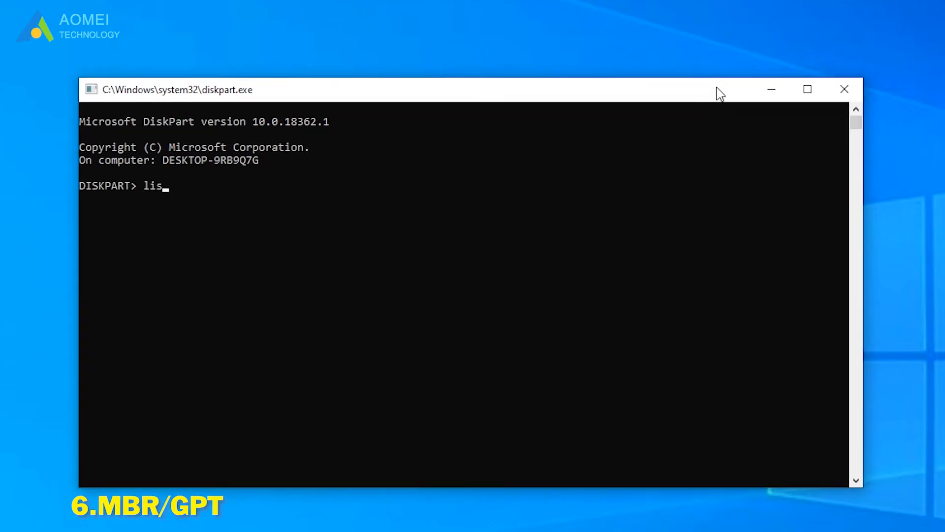
key(Return)
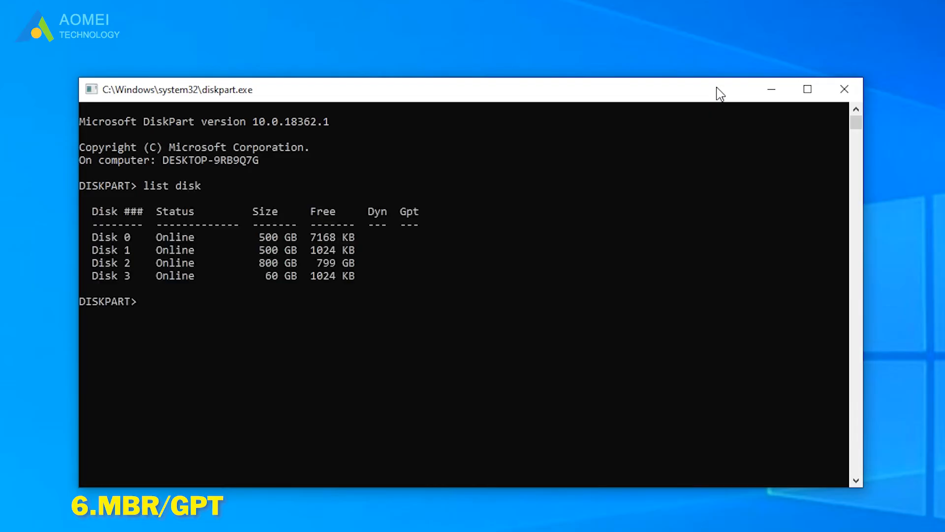
text(select disk 1)
text(co)
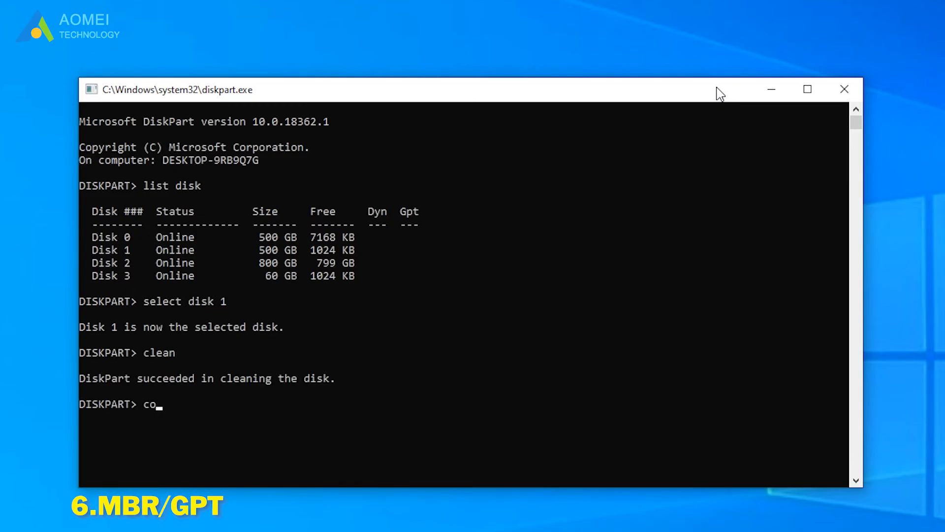
text(nvert gpt)
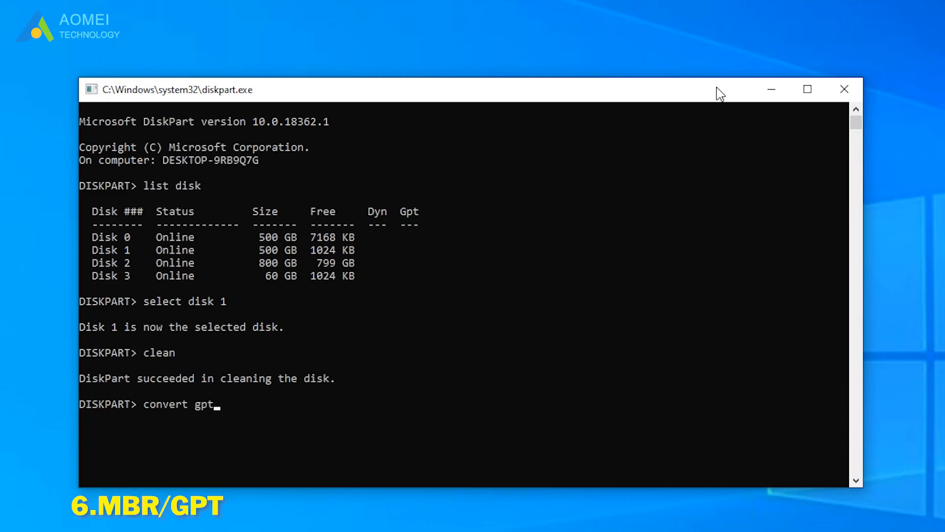
key(BackSpace)
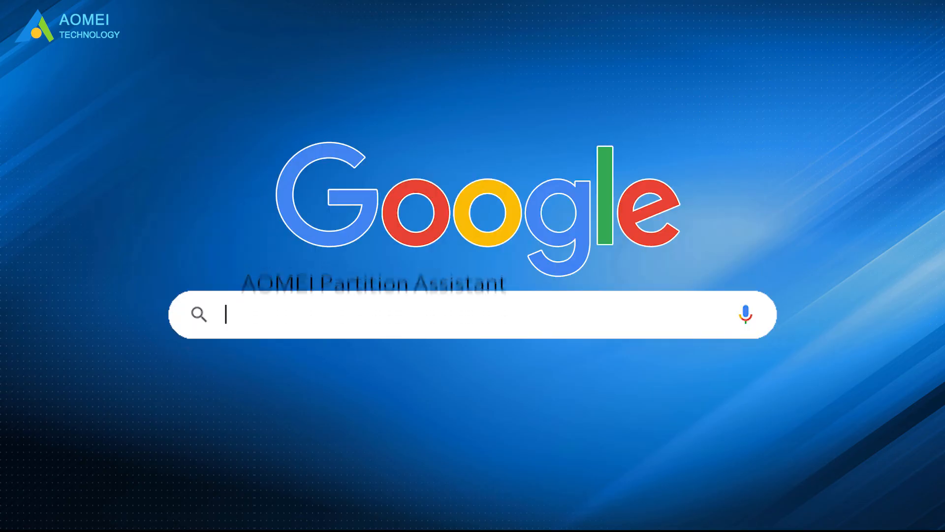
Search Google for 'AOMEI Partition Assistant'
text(AOMEI Partition Assistant)
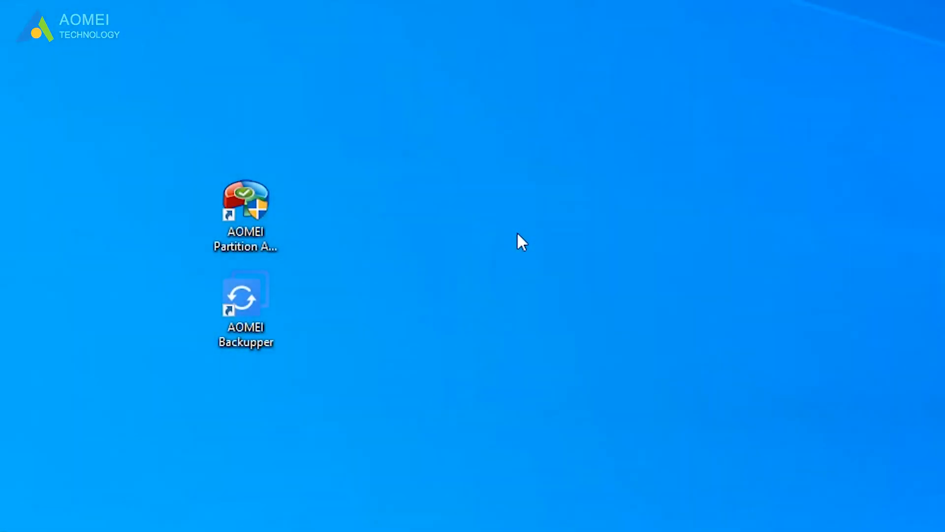
Launch AOMEI Partition Assistant, open and close App Mover, then select Disk 3
double_click(245, 205)
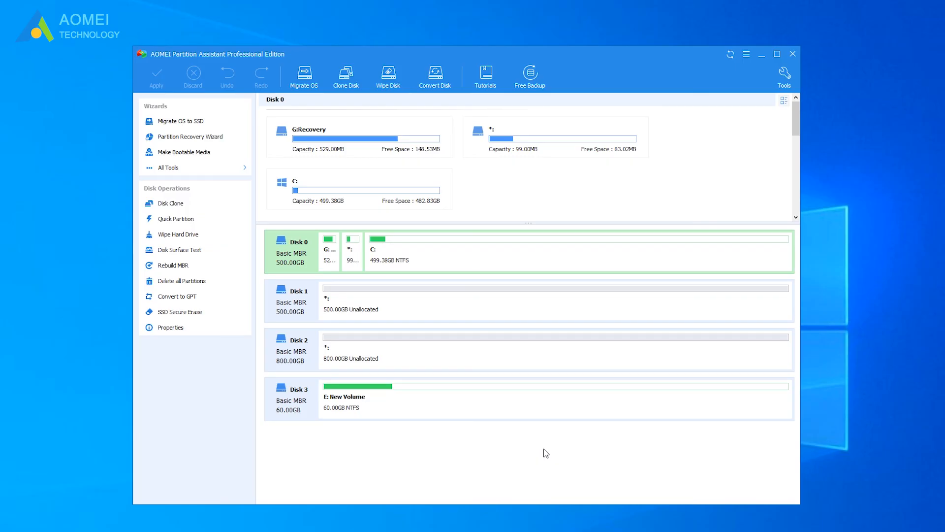
mouse_move(482, 455)
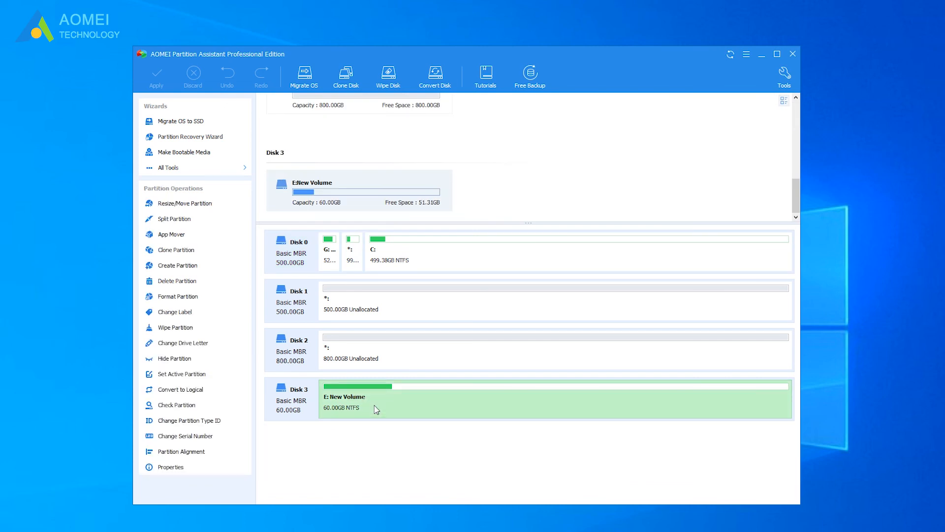
mouse_move(174, 218)
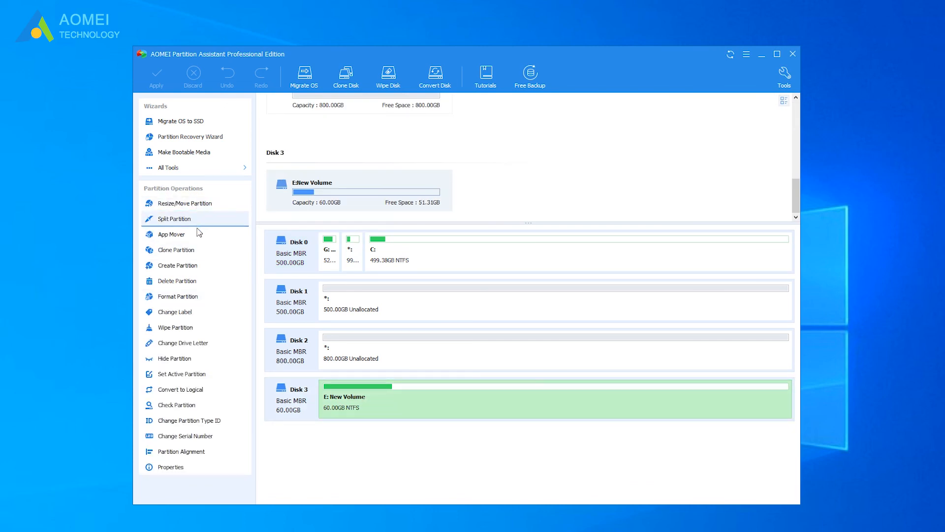
mouse_move(210, 467)
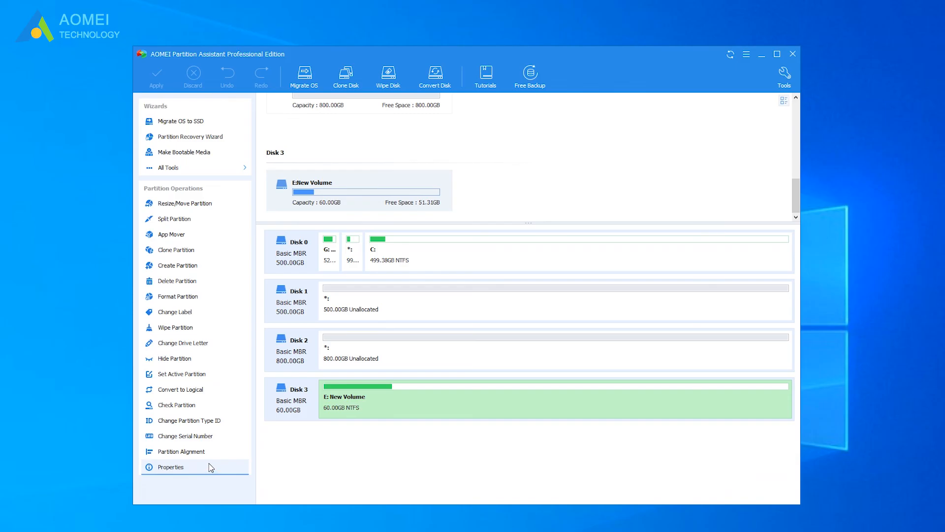
mouse_move(226, 197)
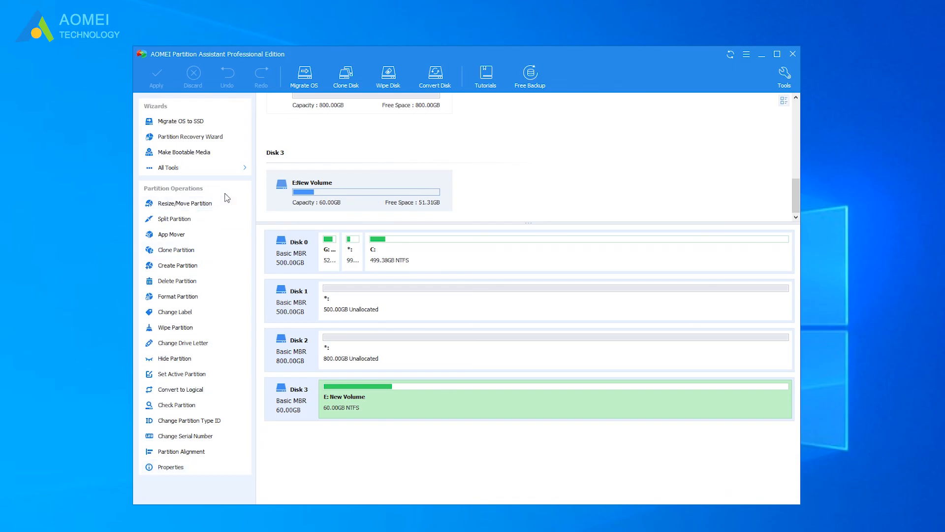
mouse_move(211, 208)
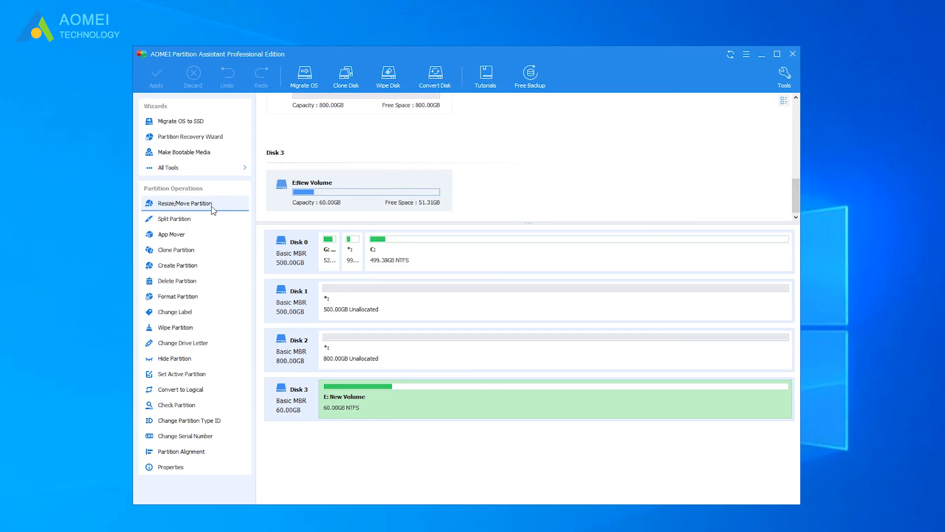
mouse_move(206, 222)
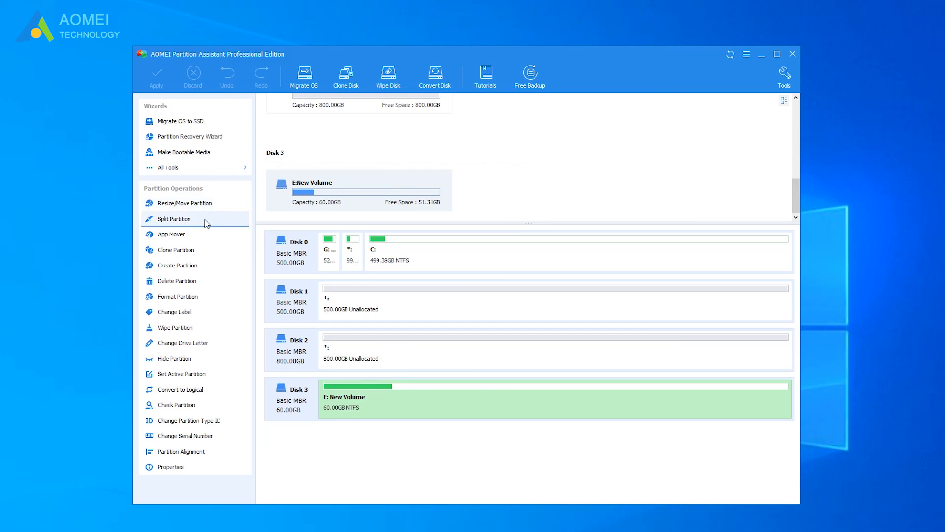
mouse_move(171, 234)
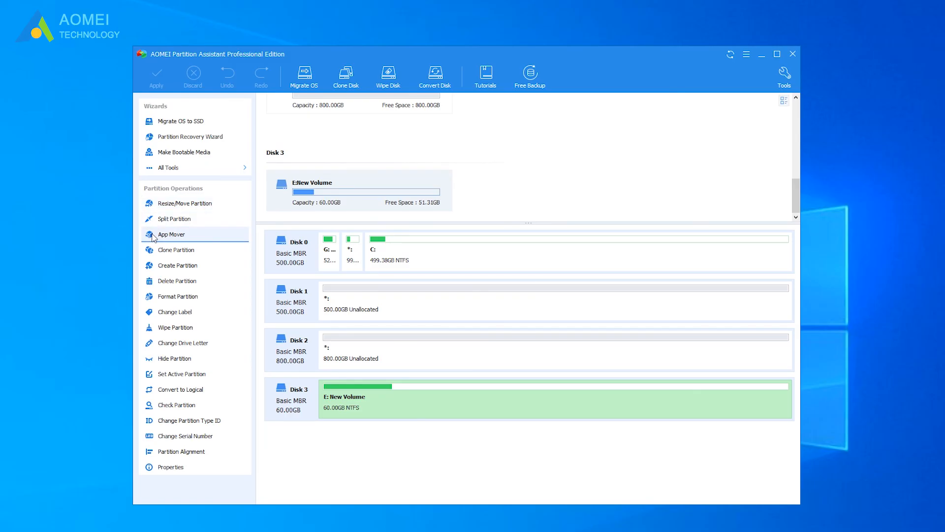
click(171, 235)
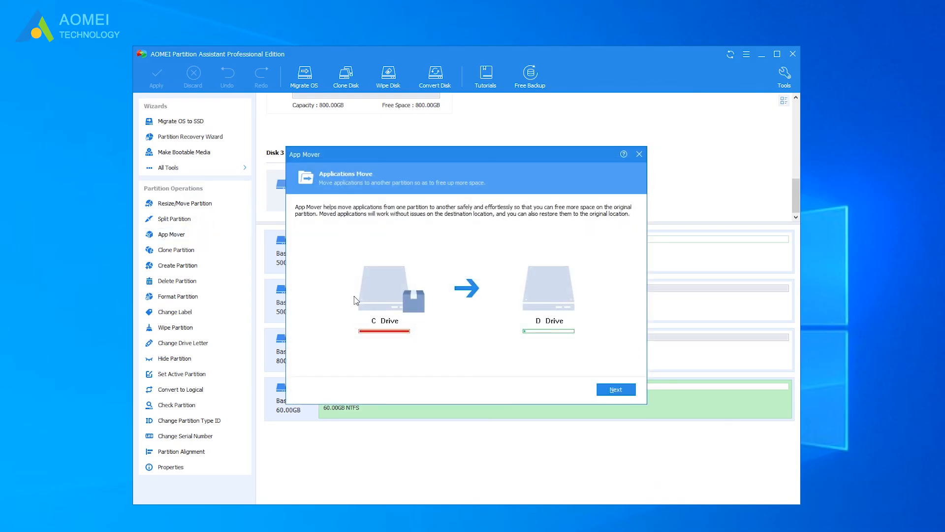
mouse_move(559, 330)
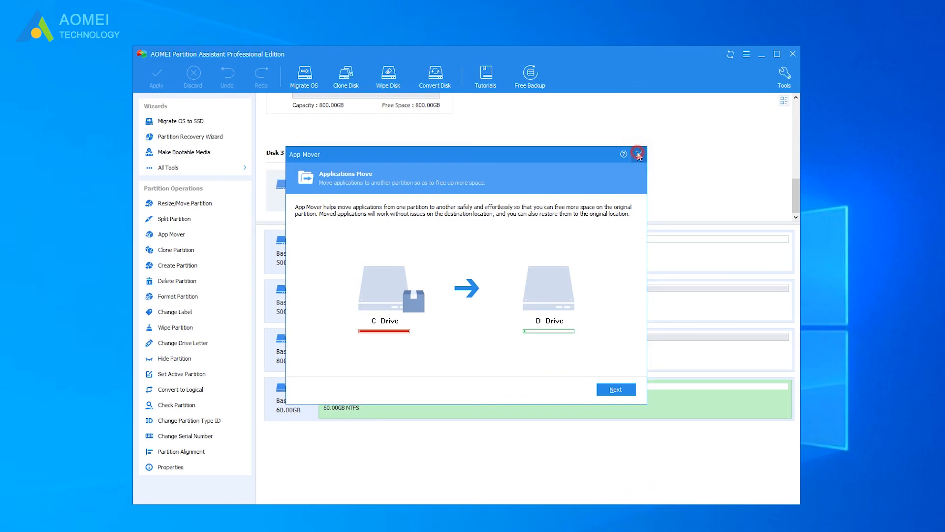
click(638, 154)
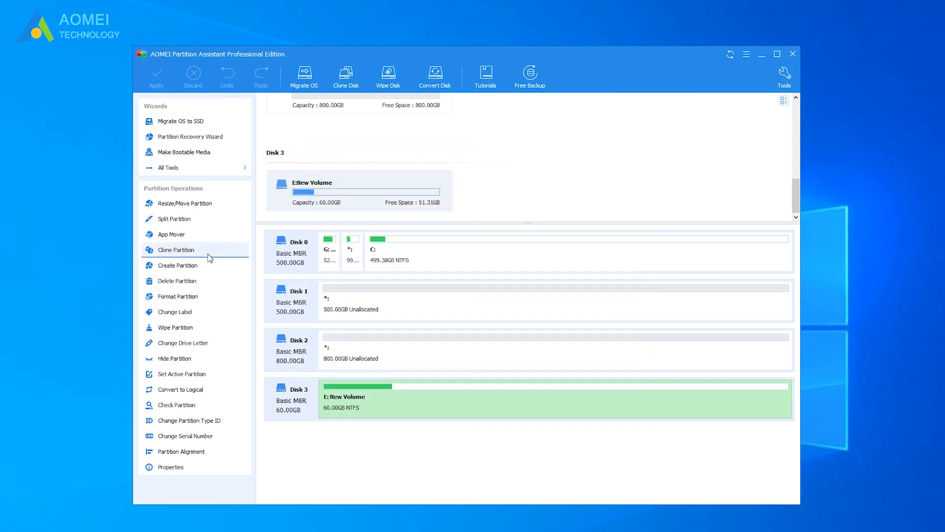
mouse_move(201, 269)
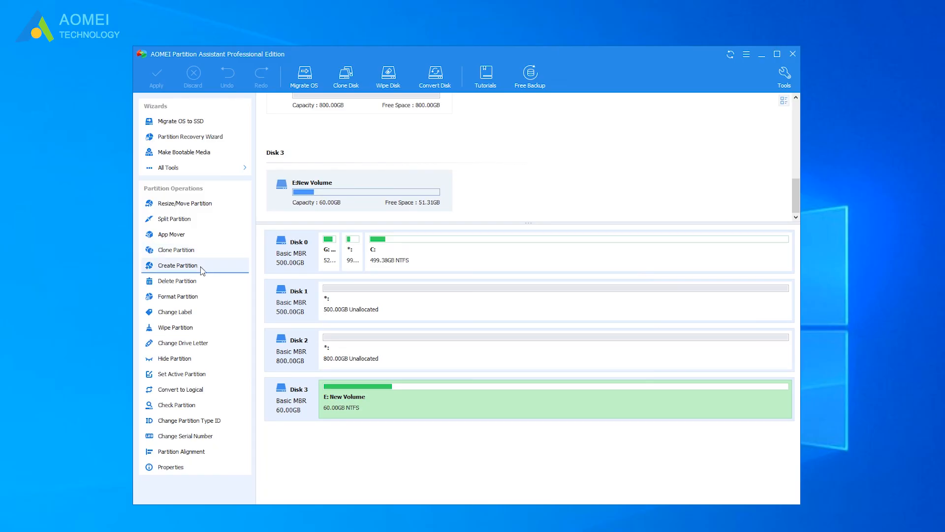
mouse_move(200, 281)
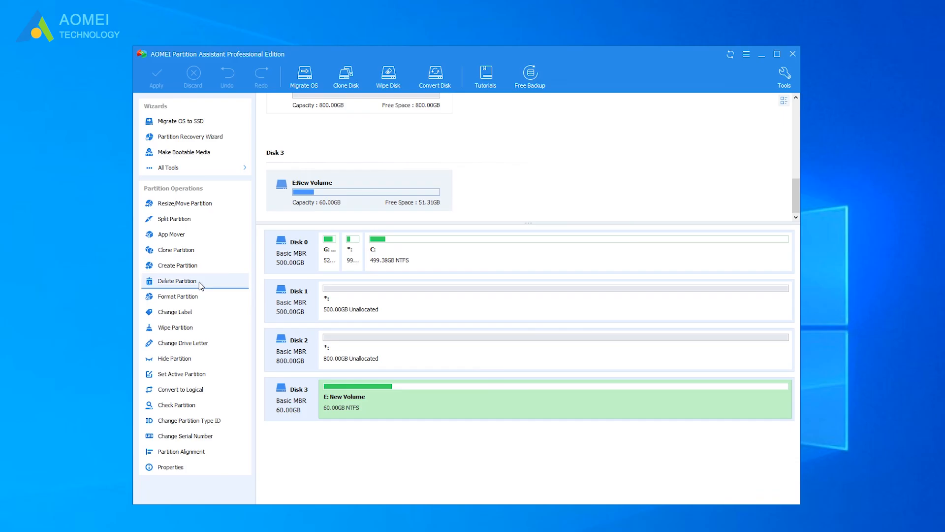
mouse_move(199, 296)
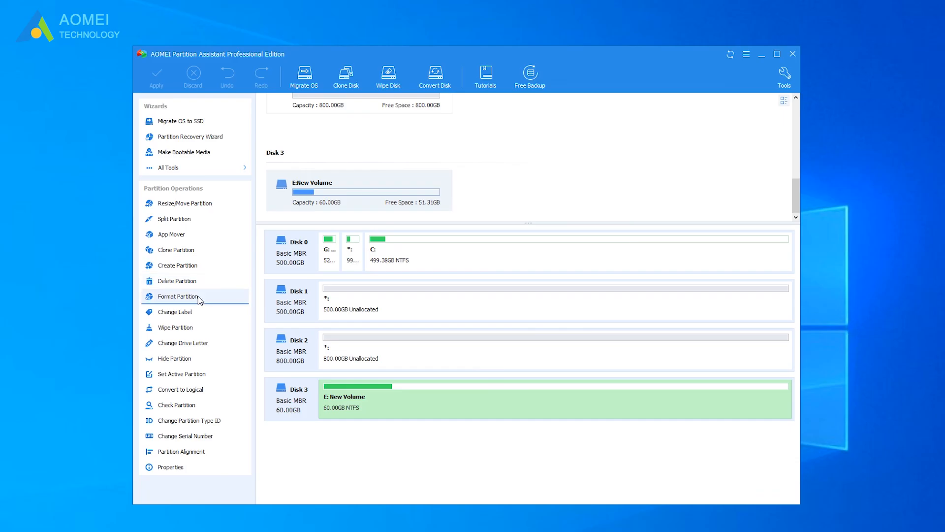
mouse_move(303, 454)
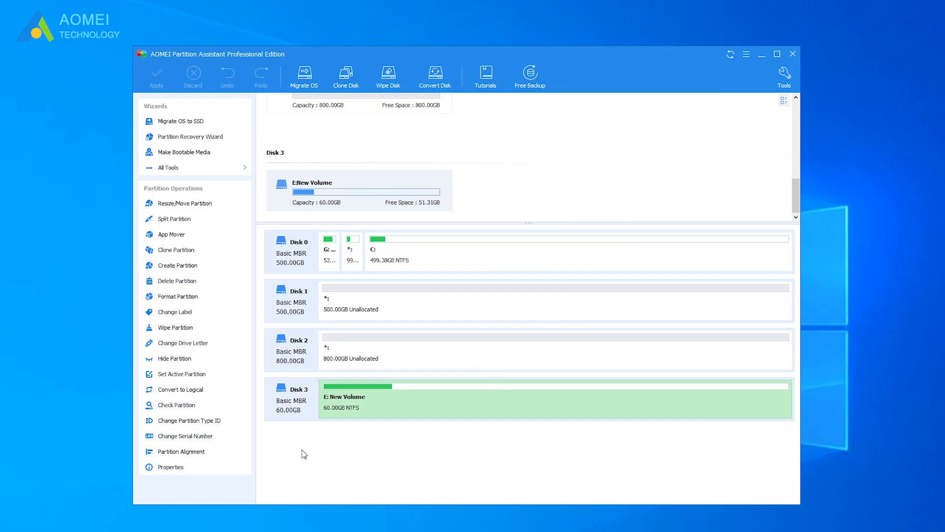
mouse_move(301, 411)
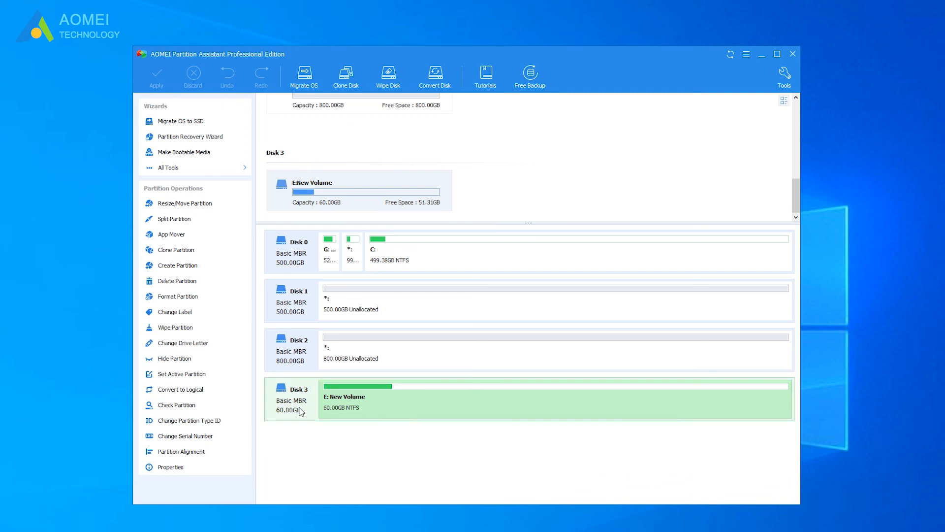
click(292, 400)
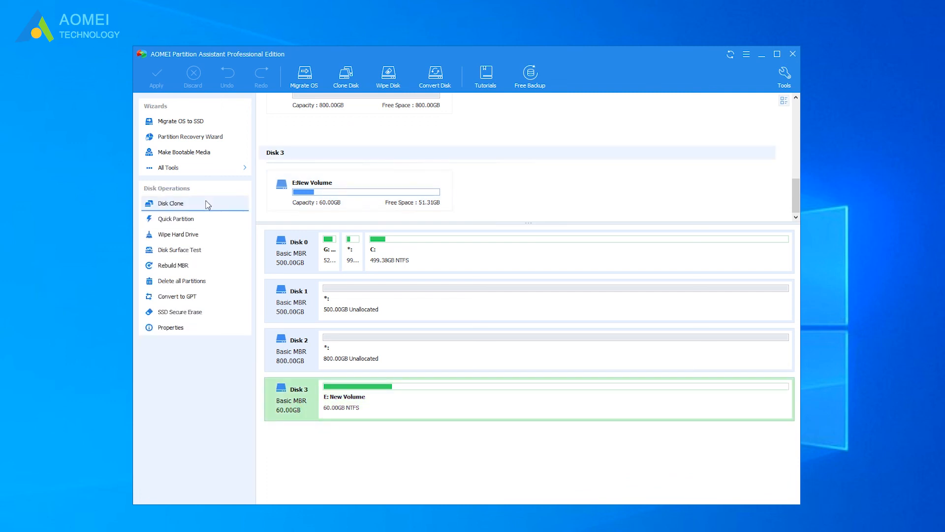